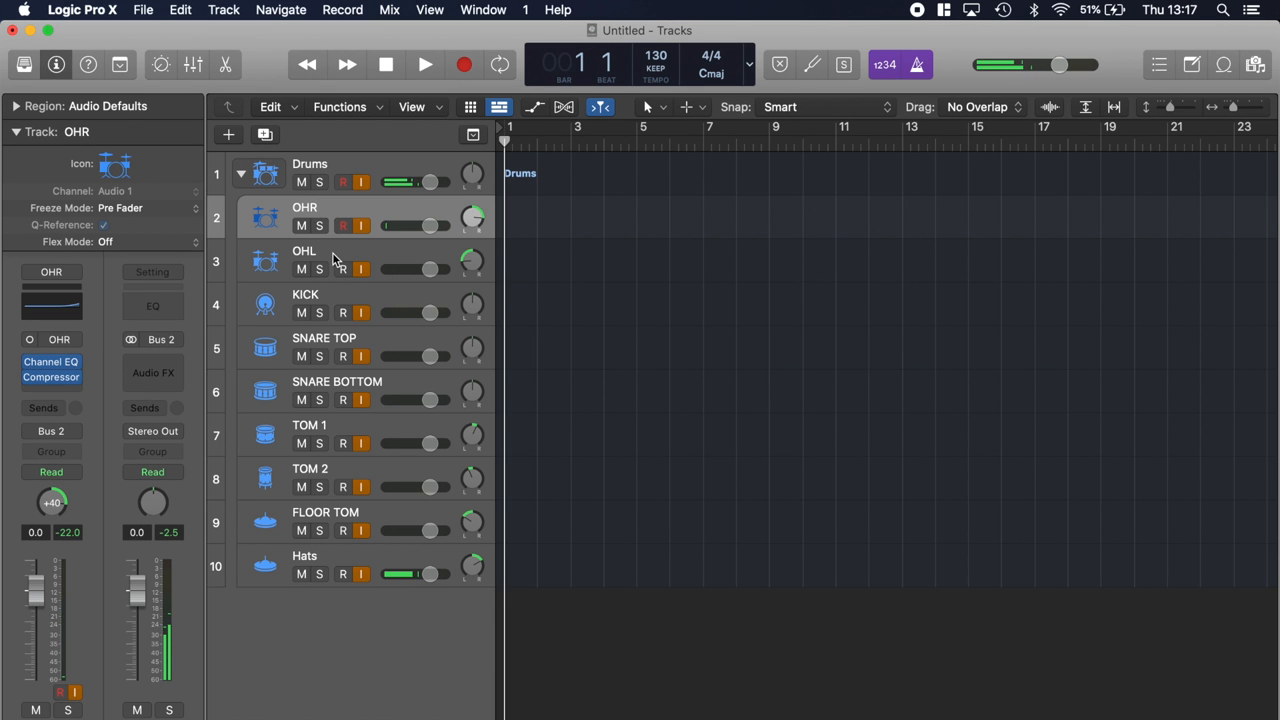
# Expand the OHR track details, start renaming it, and bring up its track icon picker.
pyautogui.click(332, 300)
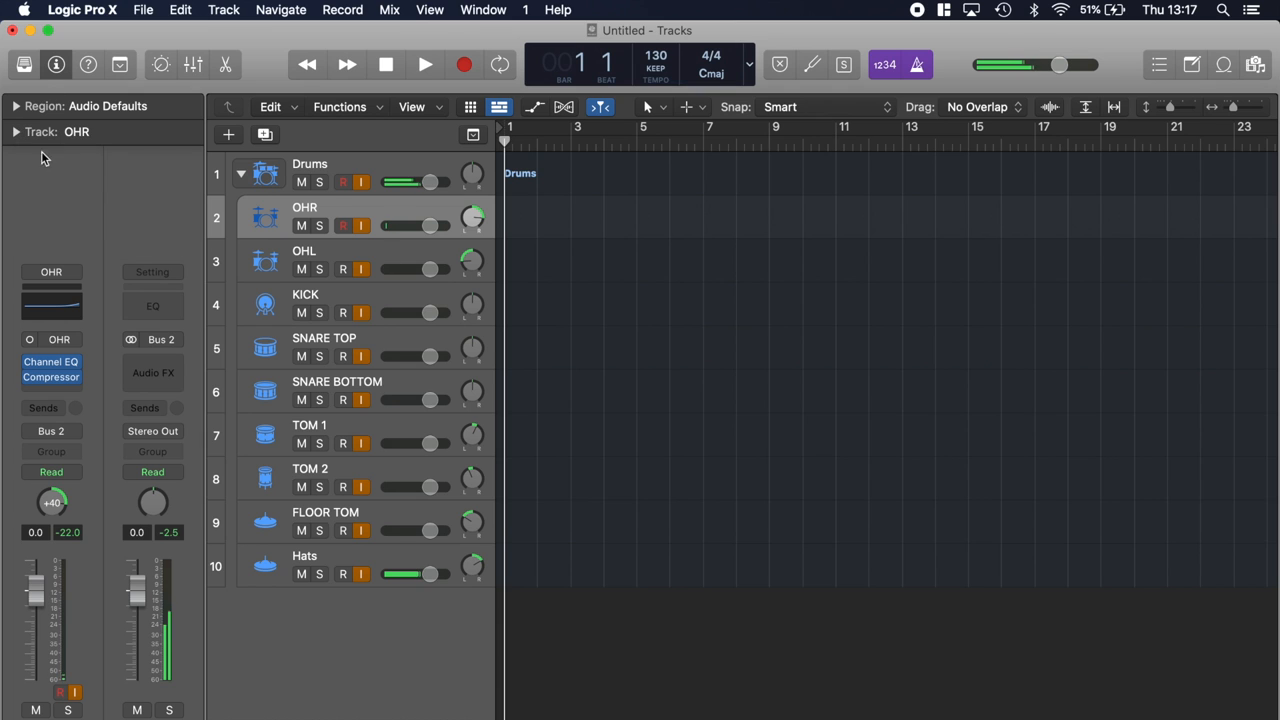
pyautogui.click(16, 132)
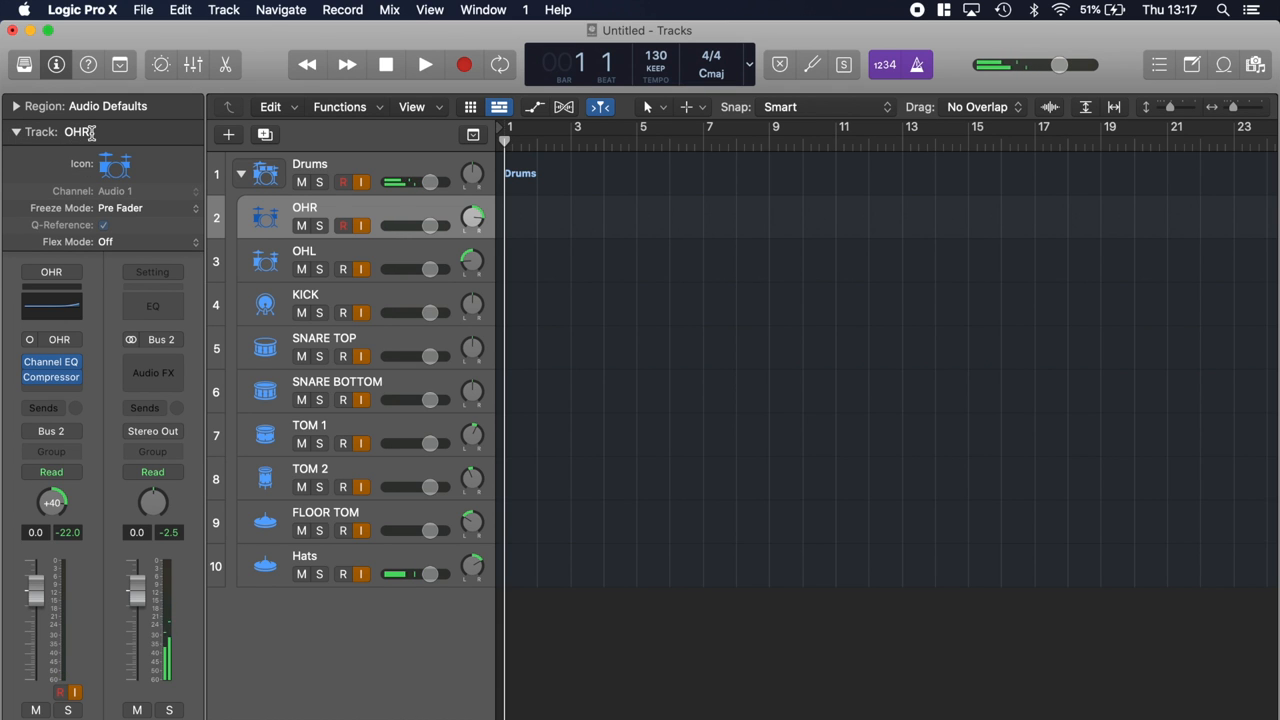
pyautogui.doubleClick(88, 132)
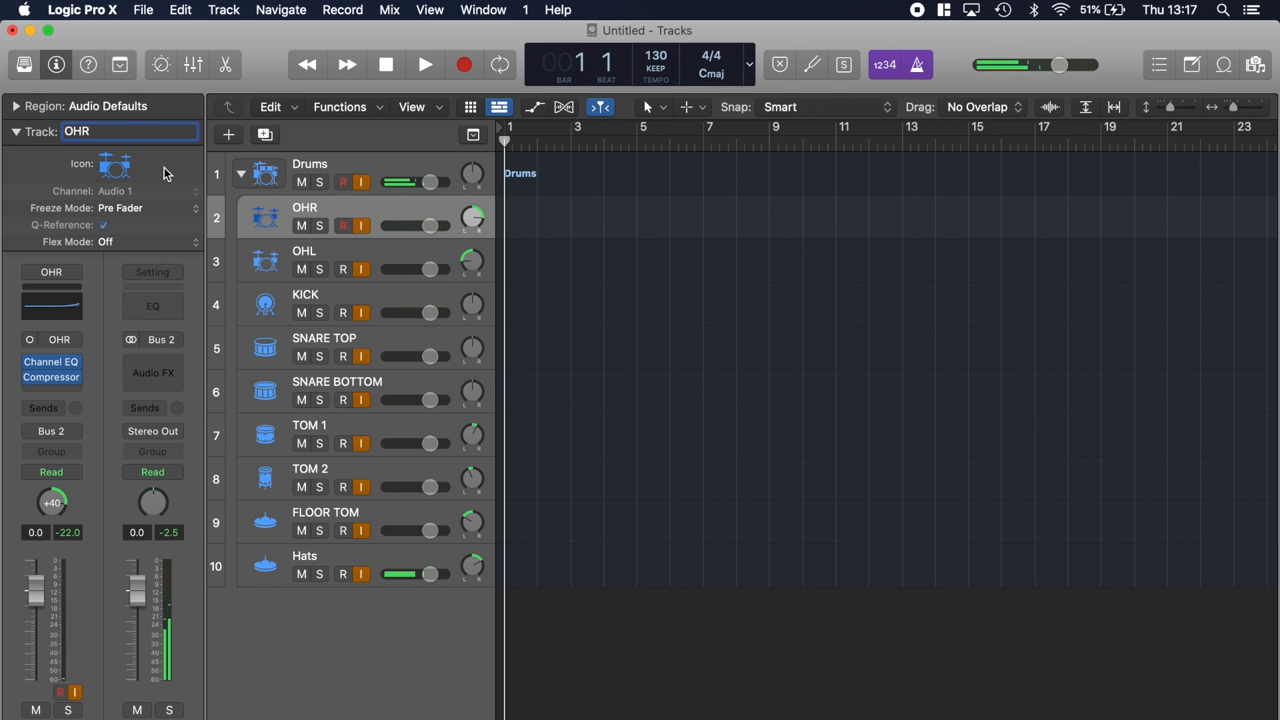
pyautogui.click(114, 164)
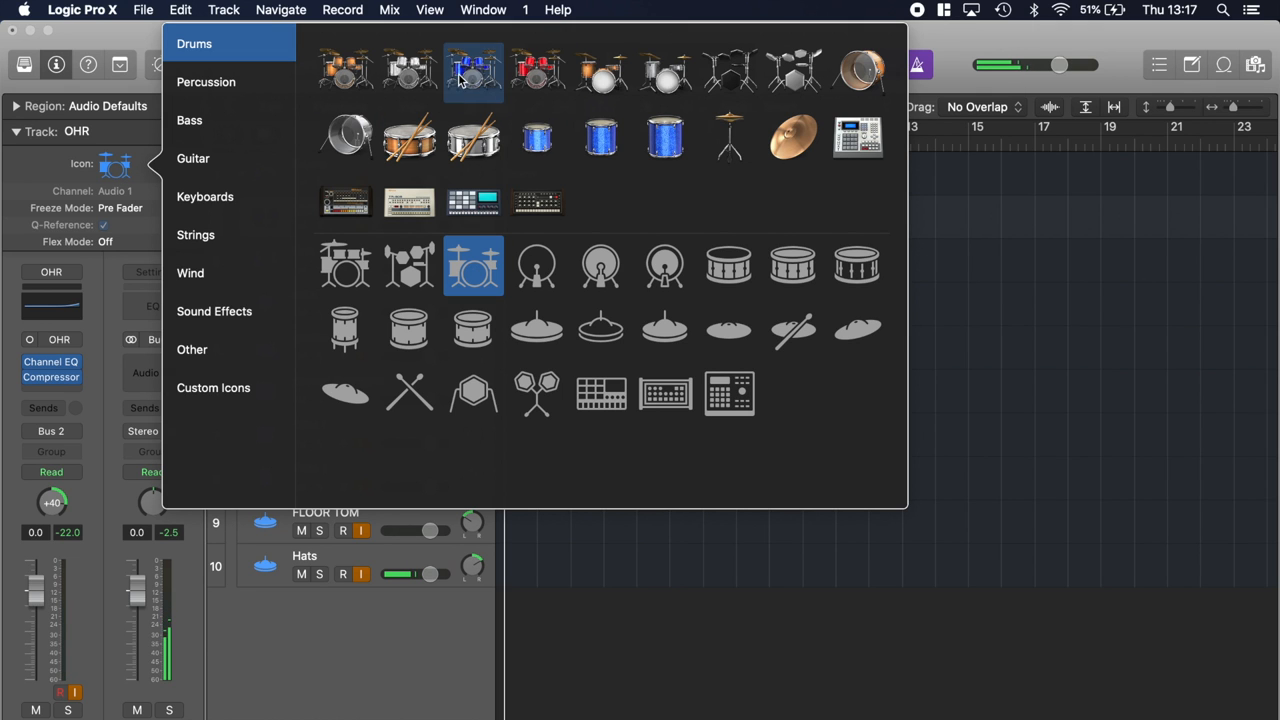
pyautogui.moveTo(600, 264)
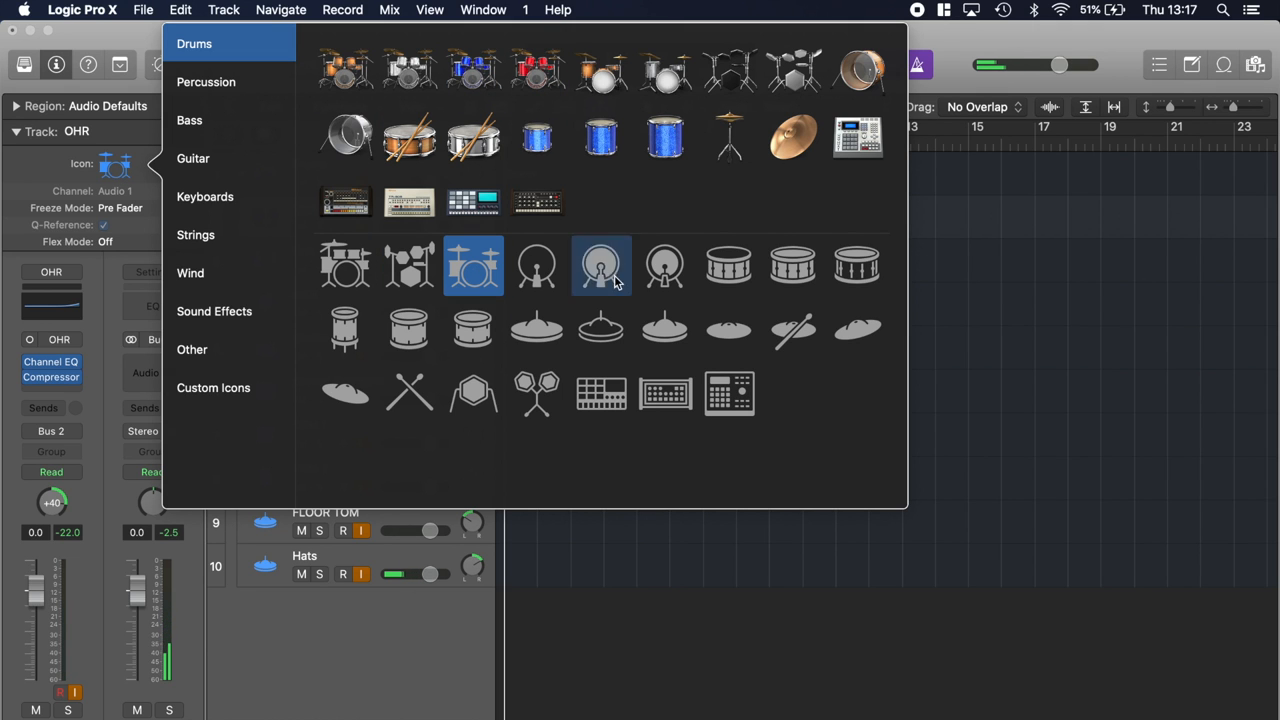
# Show the Mix > I/O Labels list with inputs named OHR, OHL, KICK, SNARE TOP, FLOOR, HATS.
pyautogui.click(600, 264)
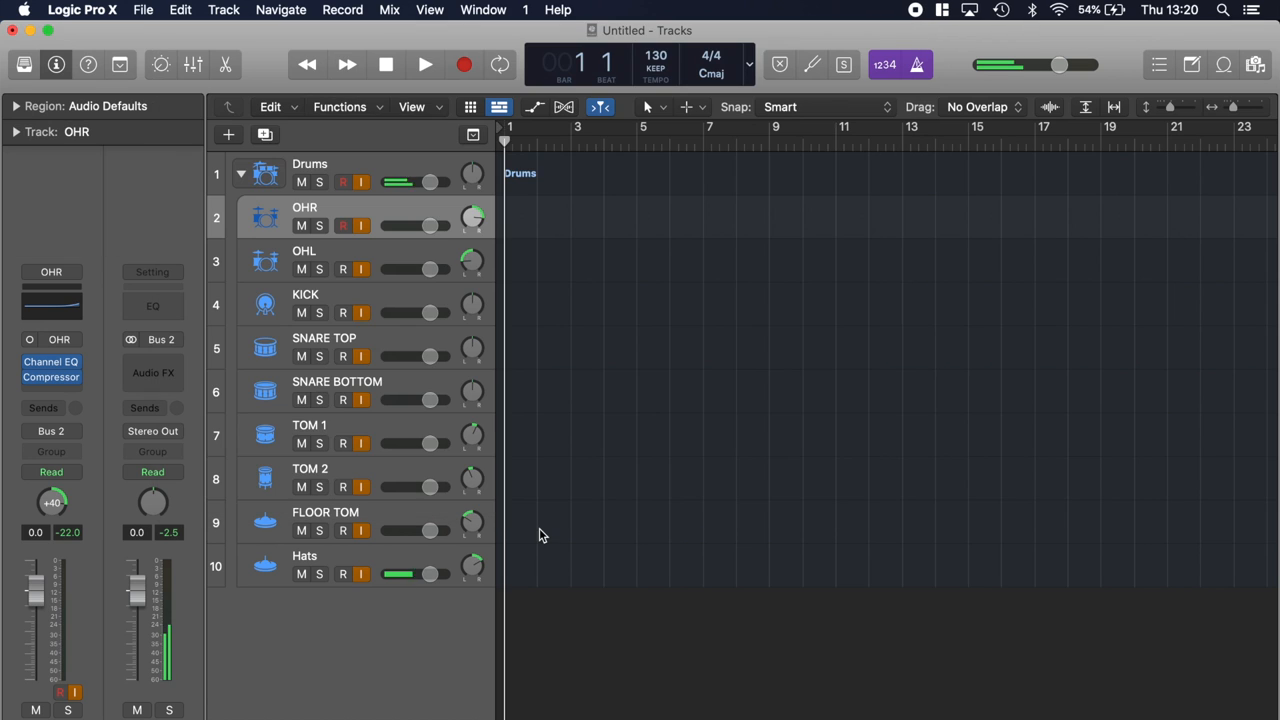
pyautogui.click(388, 8)
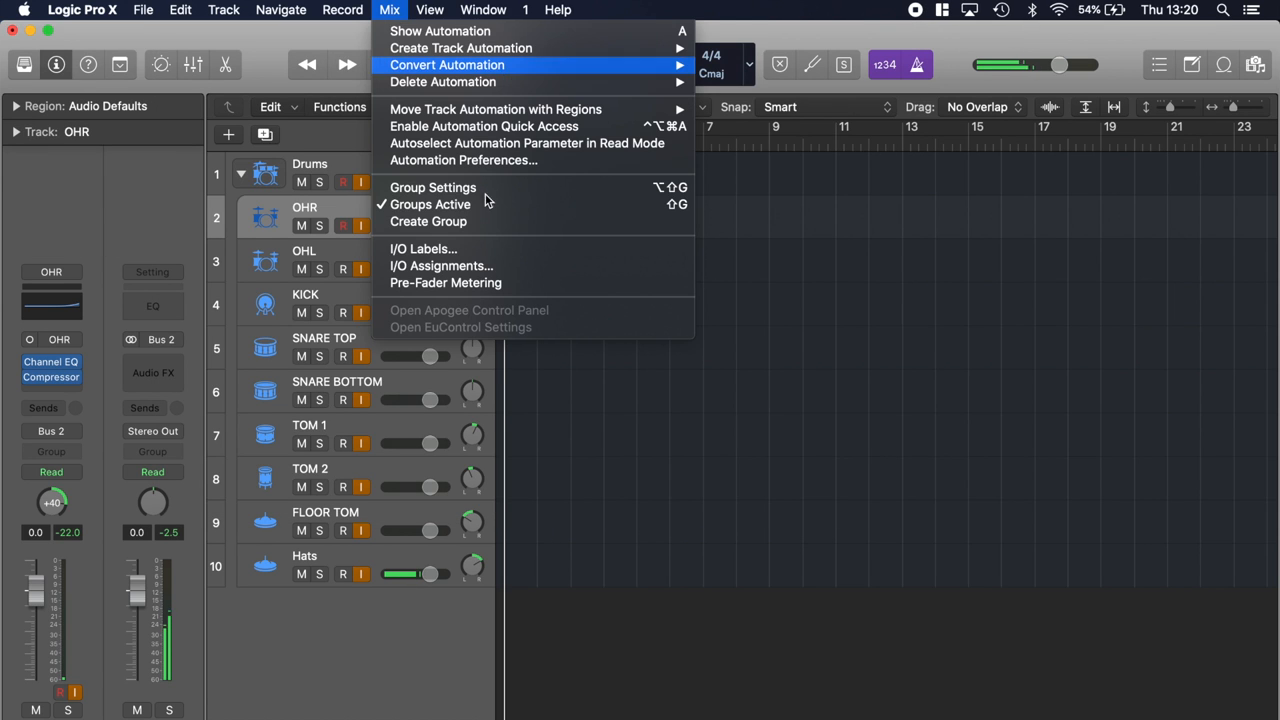
pyautogui.click(424, 248)
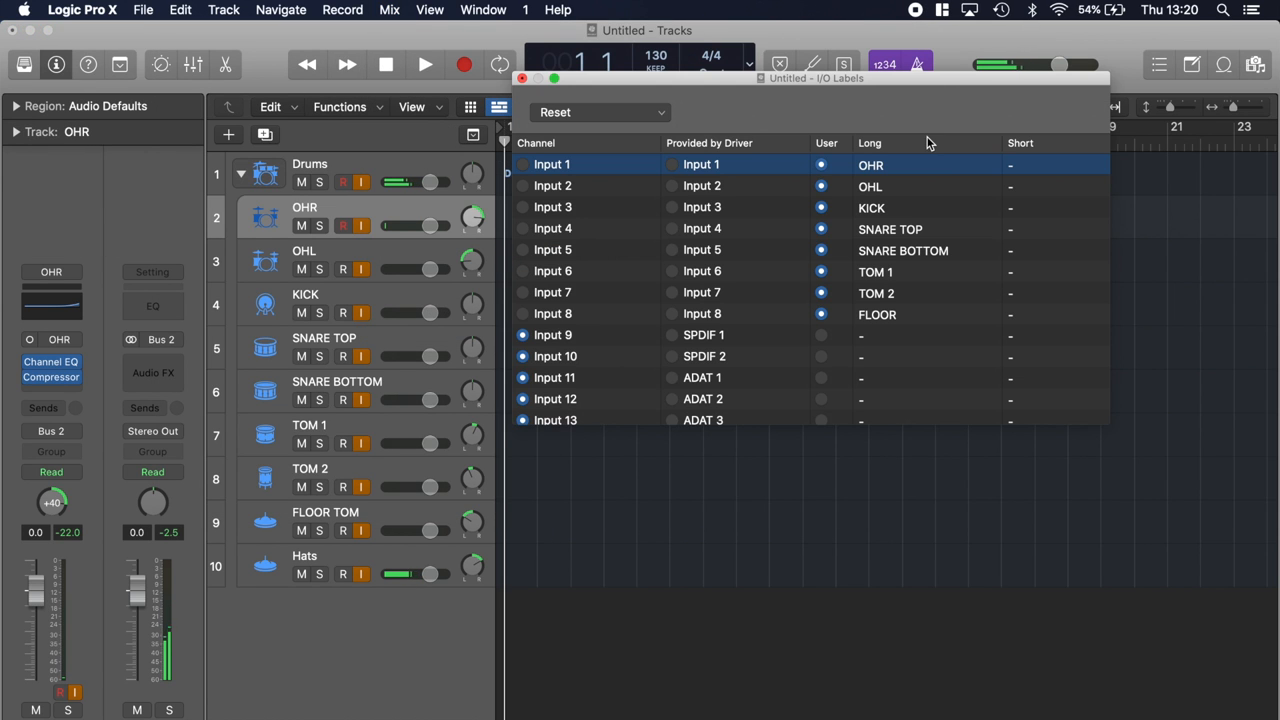
pyautogui.moveTo(904, 128)
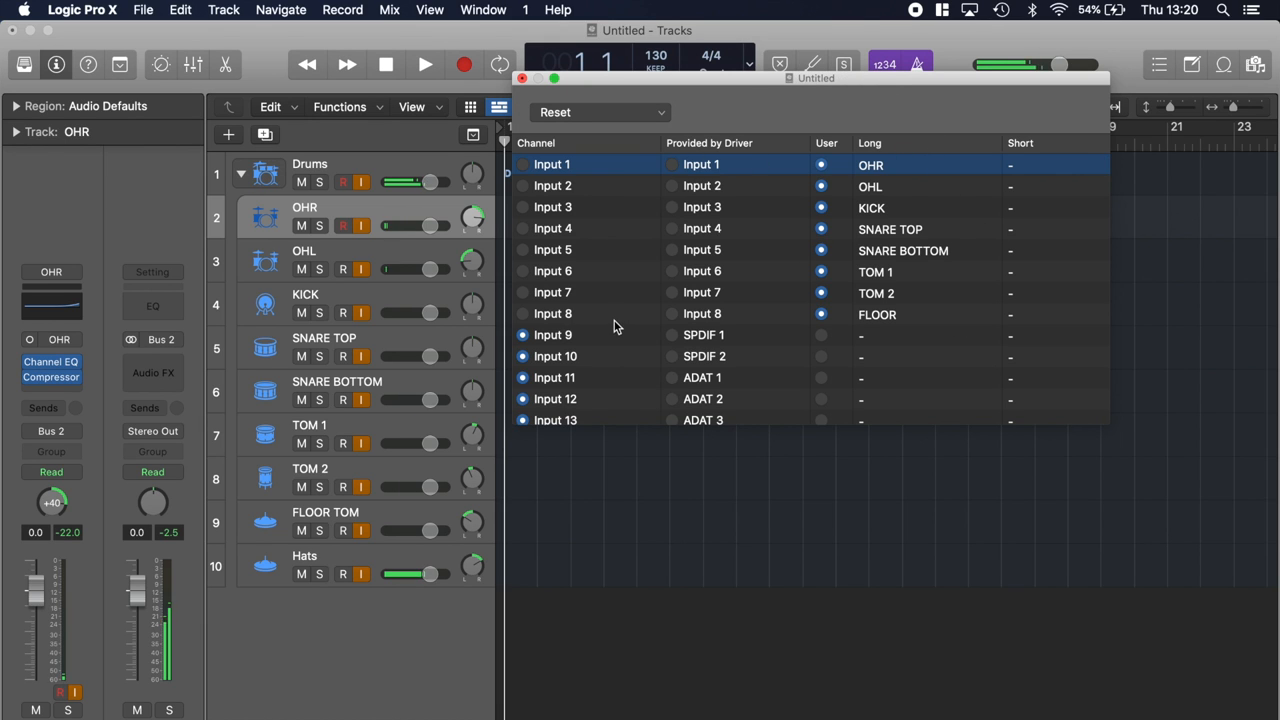
pyautogui.moveTo(968, 168)
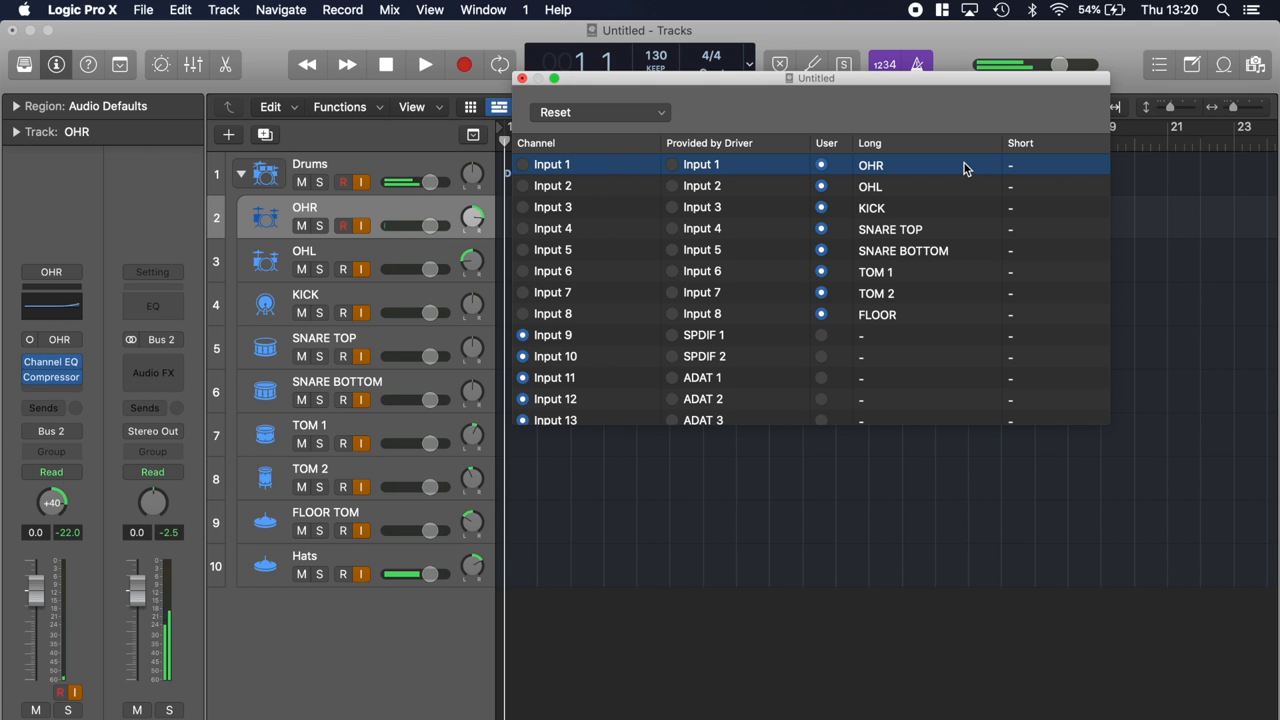
pyautogui.scroll(-3)
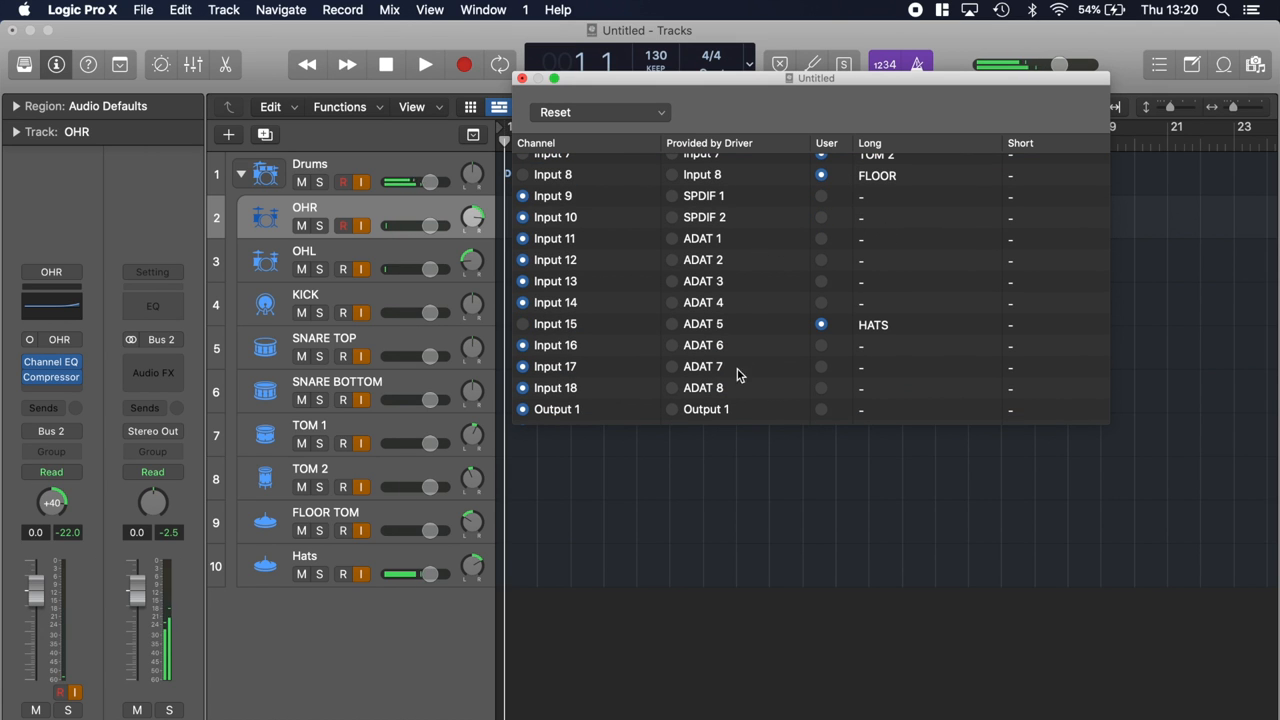
pyautogui.moveTo(758, 296)
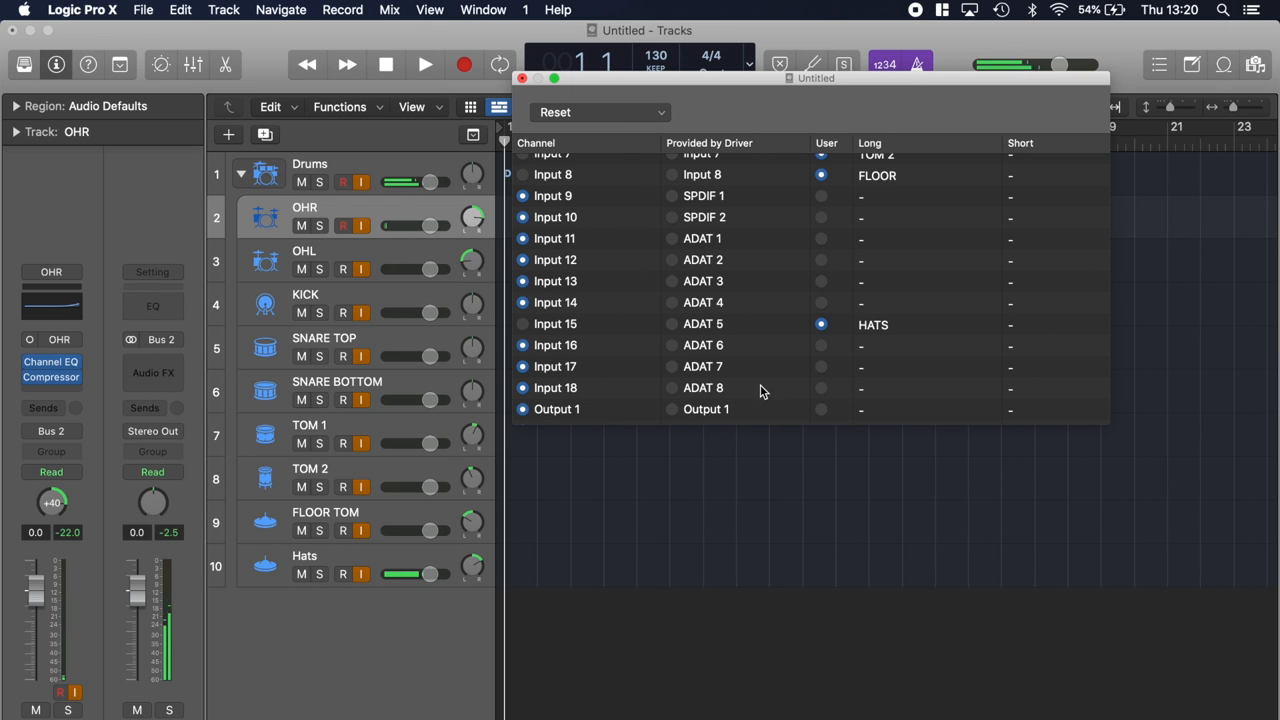
pyautogui.moveTo(784, 308)
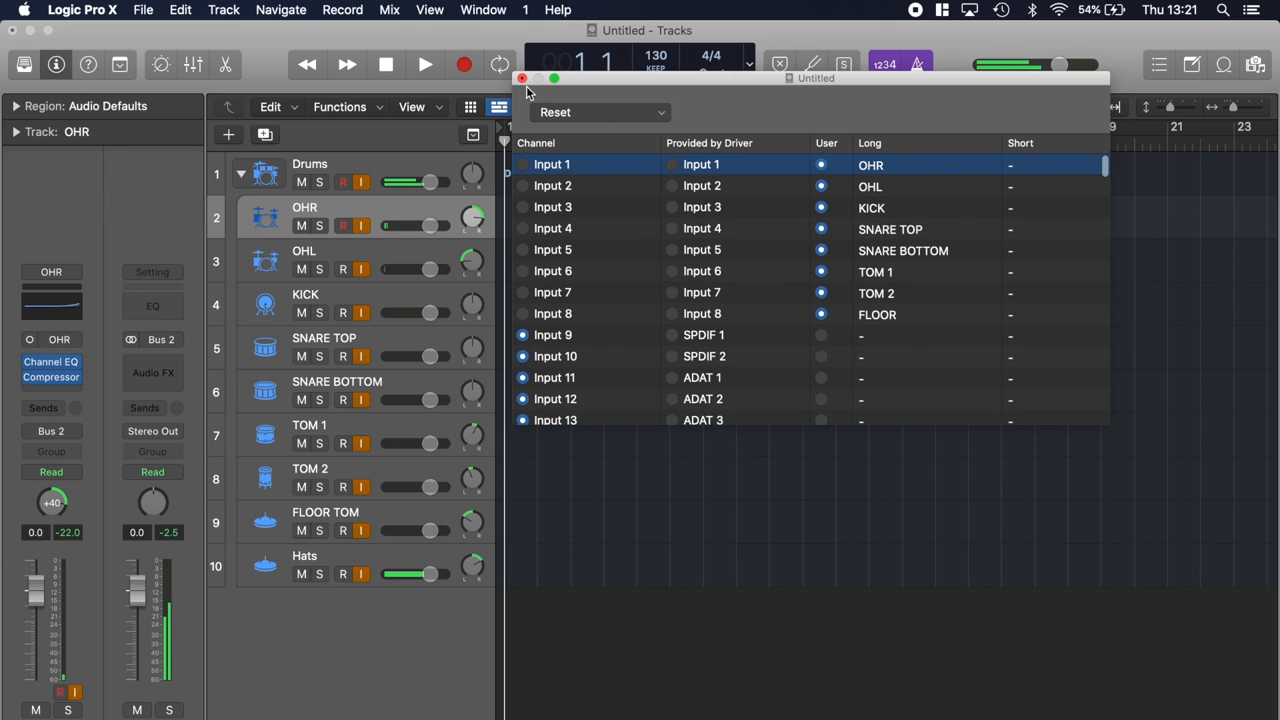
# Close I/O Labels and list the OHR channel's labelled inputs, Input 1 (OHR) to Input 15 (HATS).
pyautogui.click(522, 76)
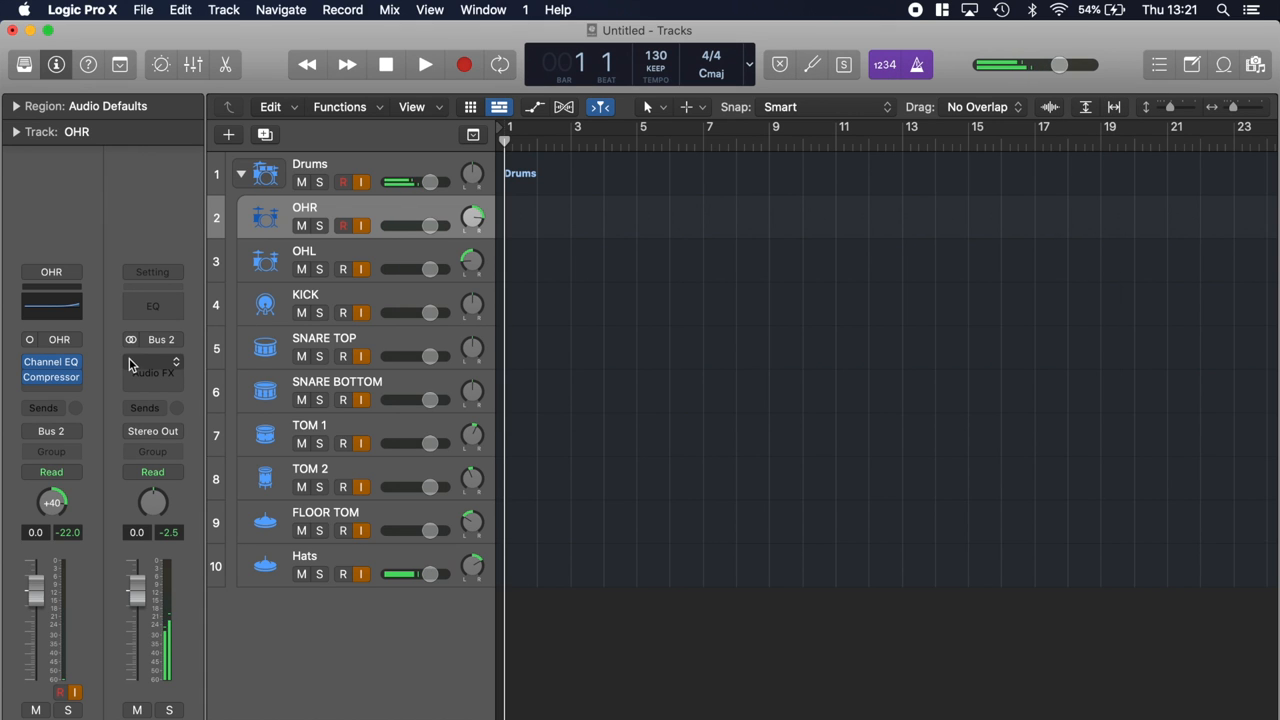
pyautogui.click(58, 340)
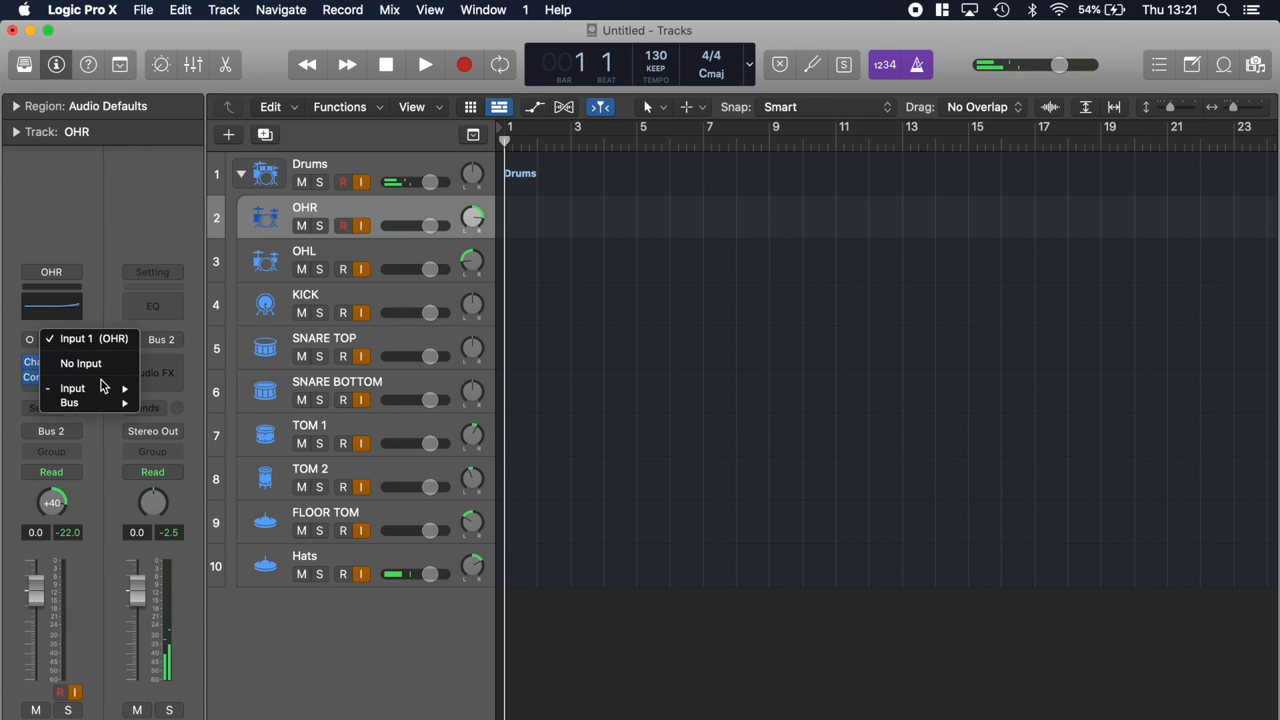
pyautogui.click(72, 388)
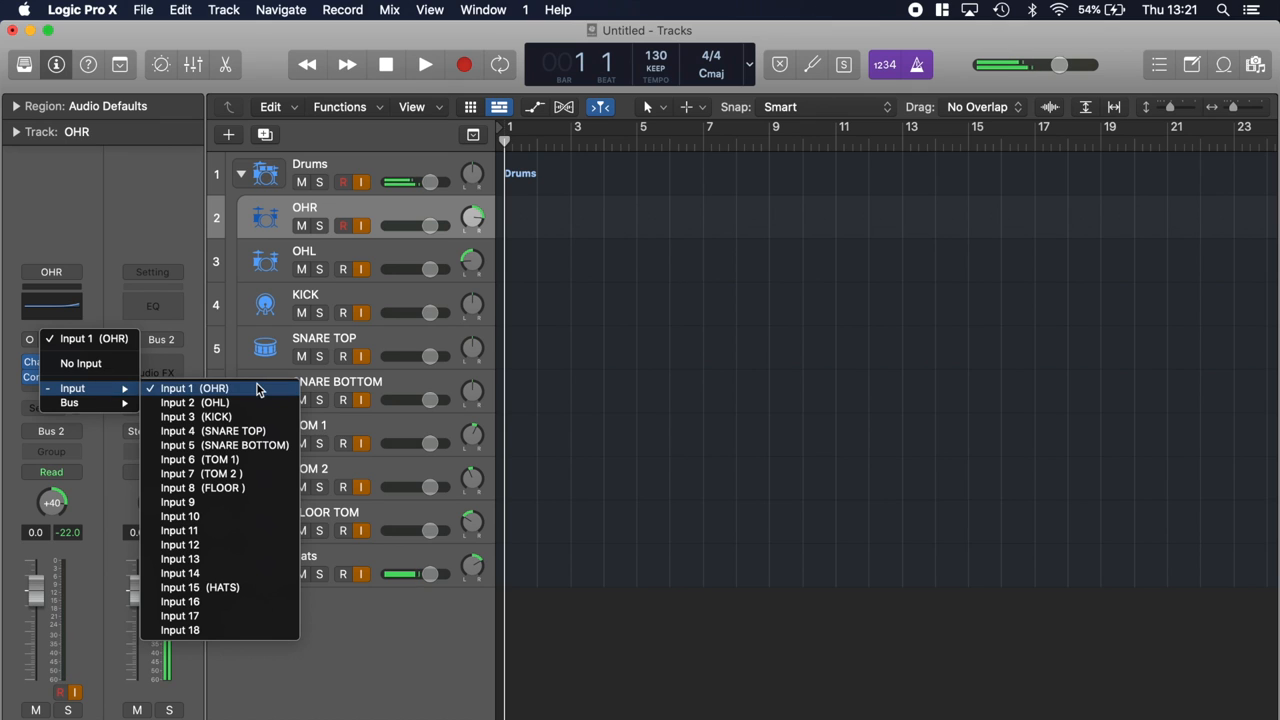
pyautogui.moveTo(268, 488)
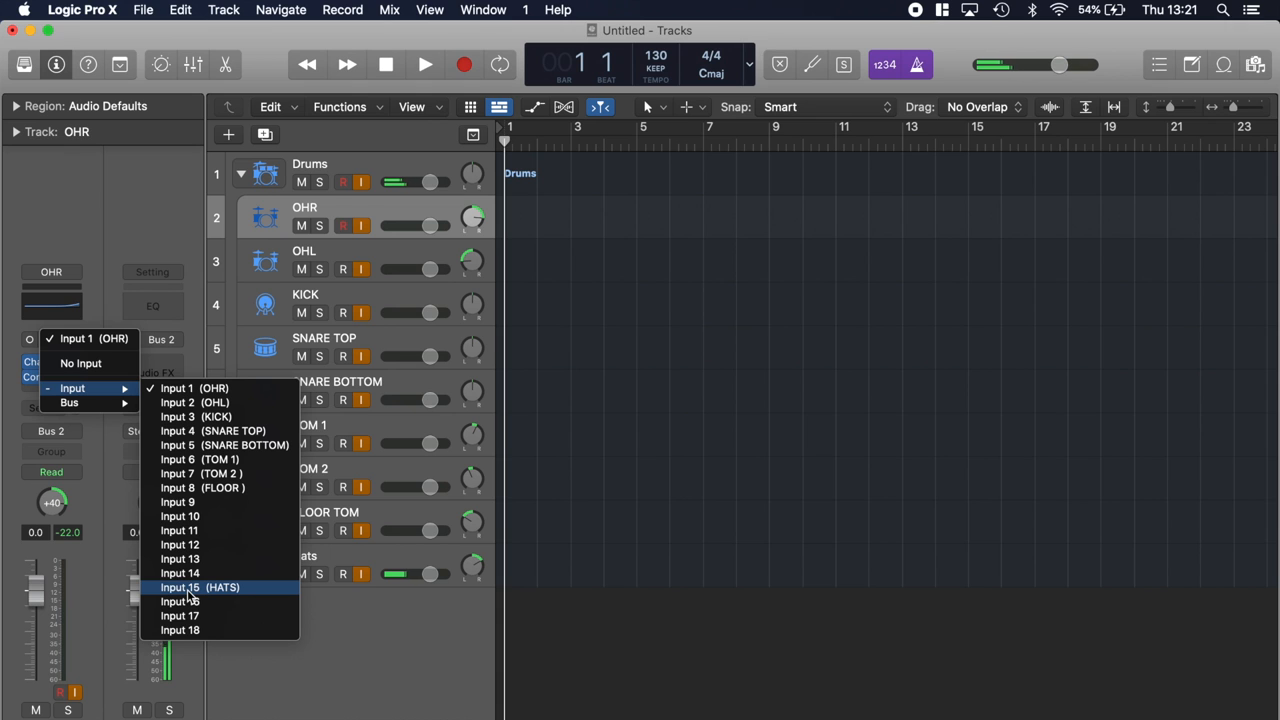
pyautogui.moveTo(264, 596)
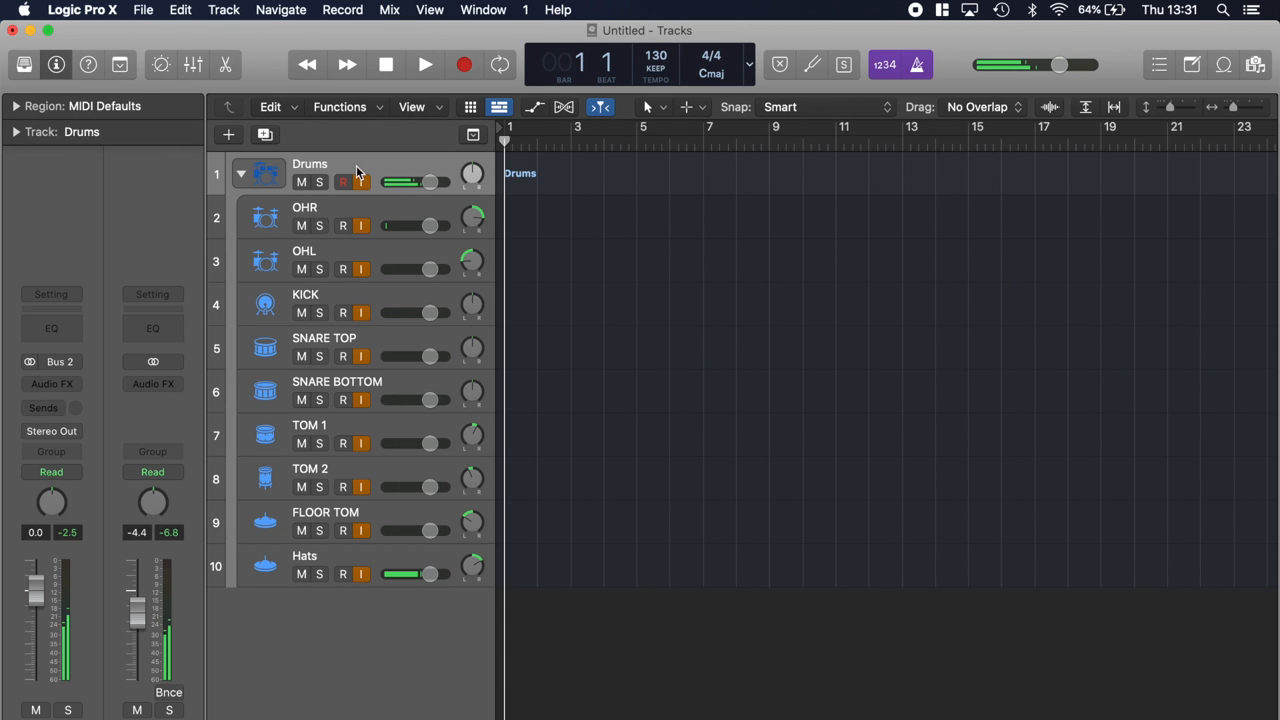
pyautogui.click(240, 172)
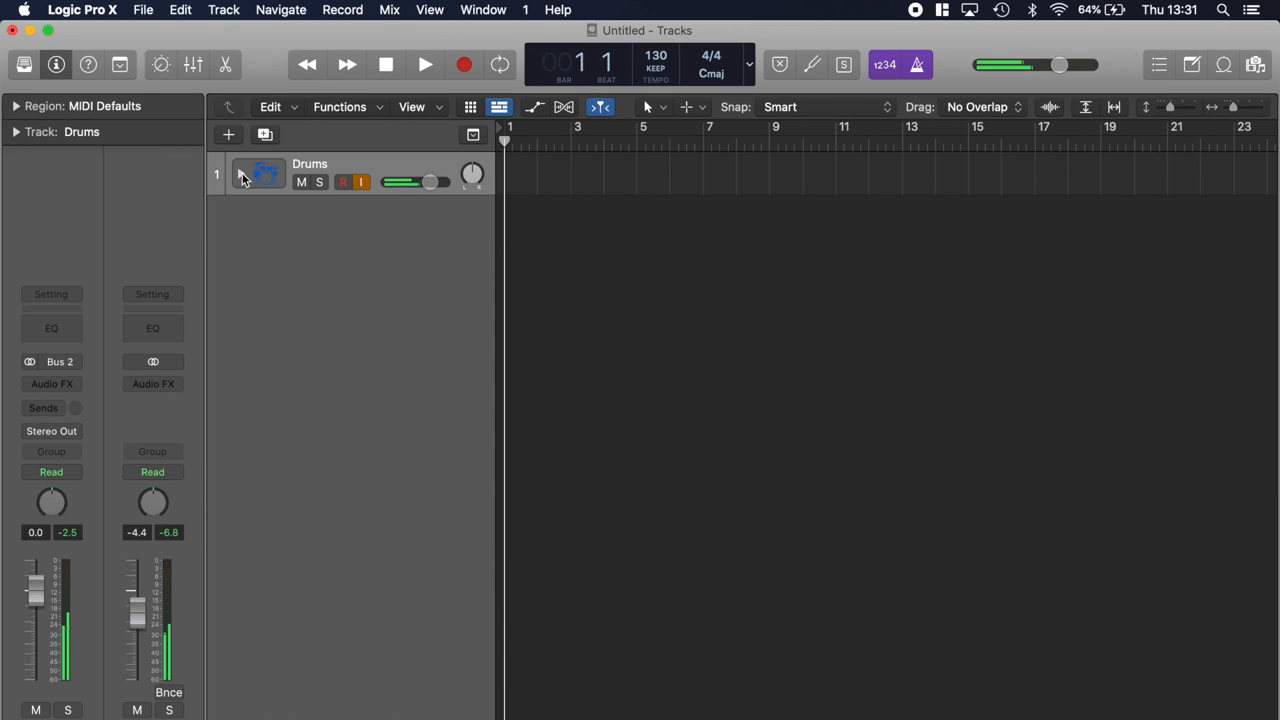
pyautogui.click(242, 174)
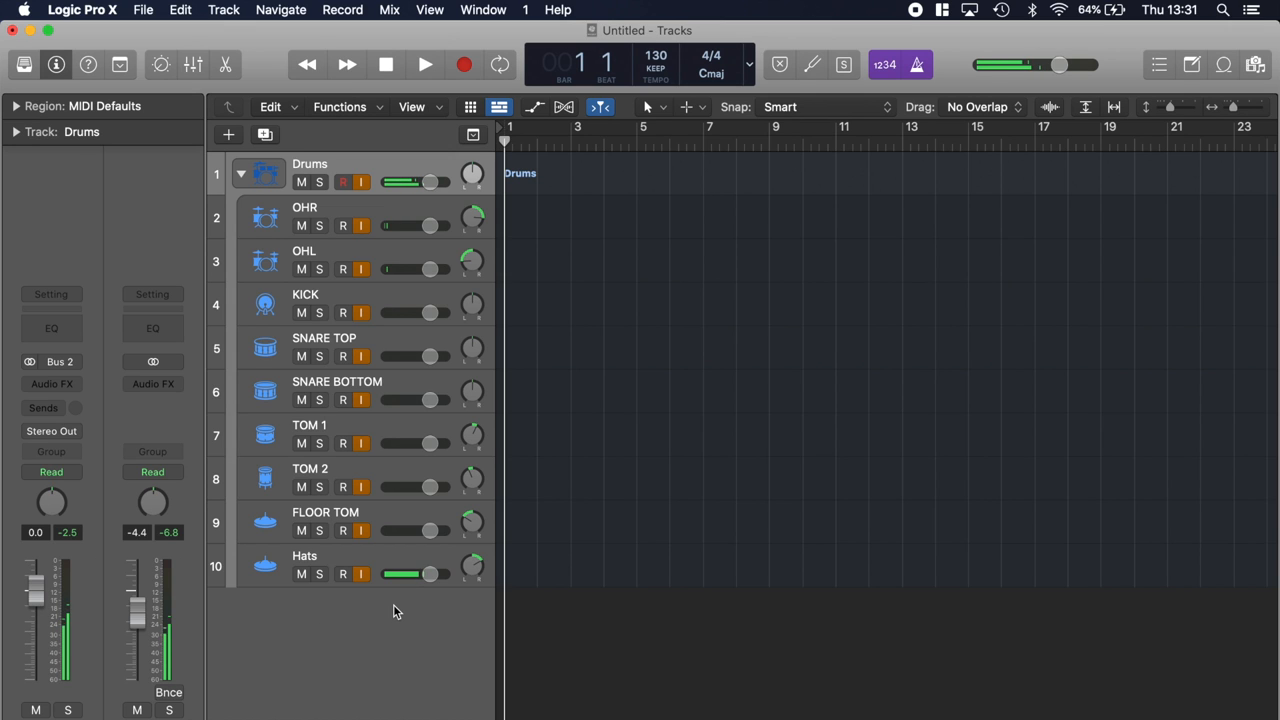
pyautogui.moveTo(372, 552)
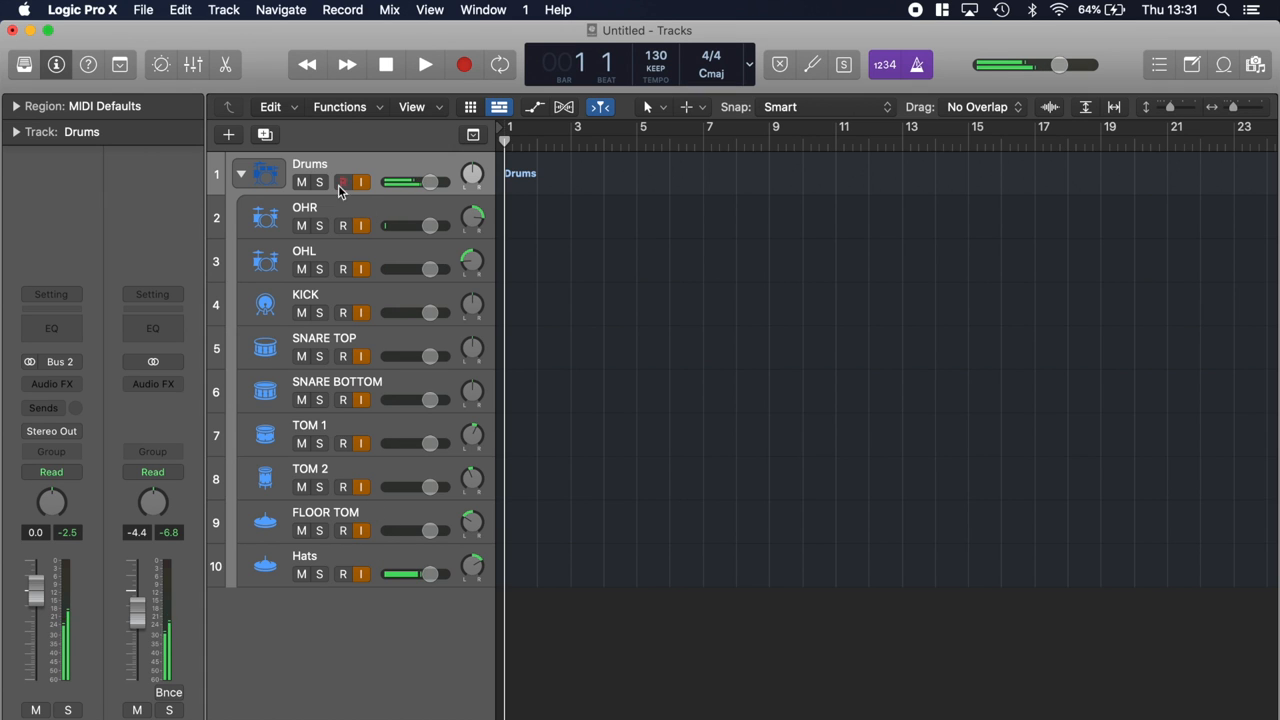
pyautogui.click(240, 172)
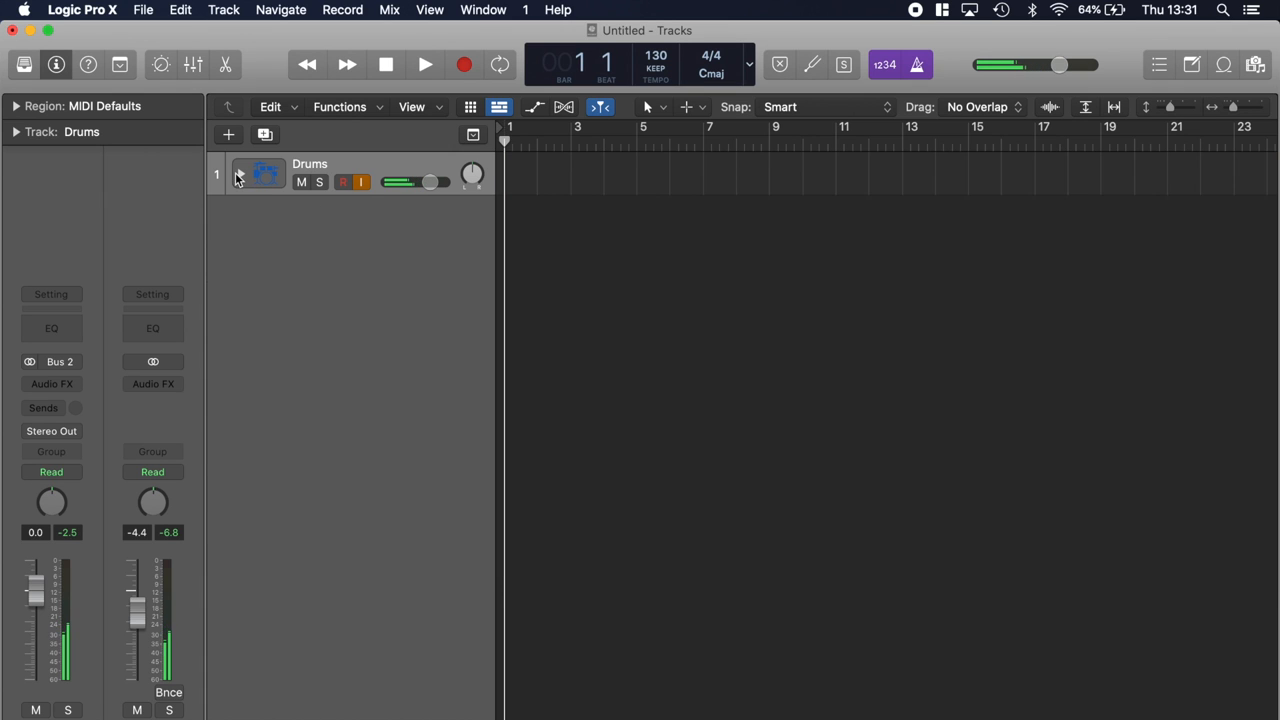
pyautogui.click(240, 176)
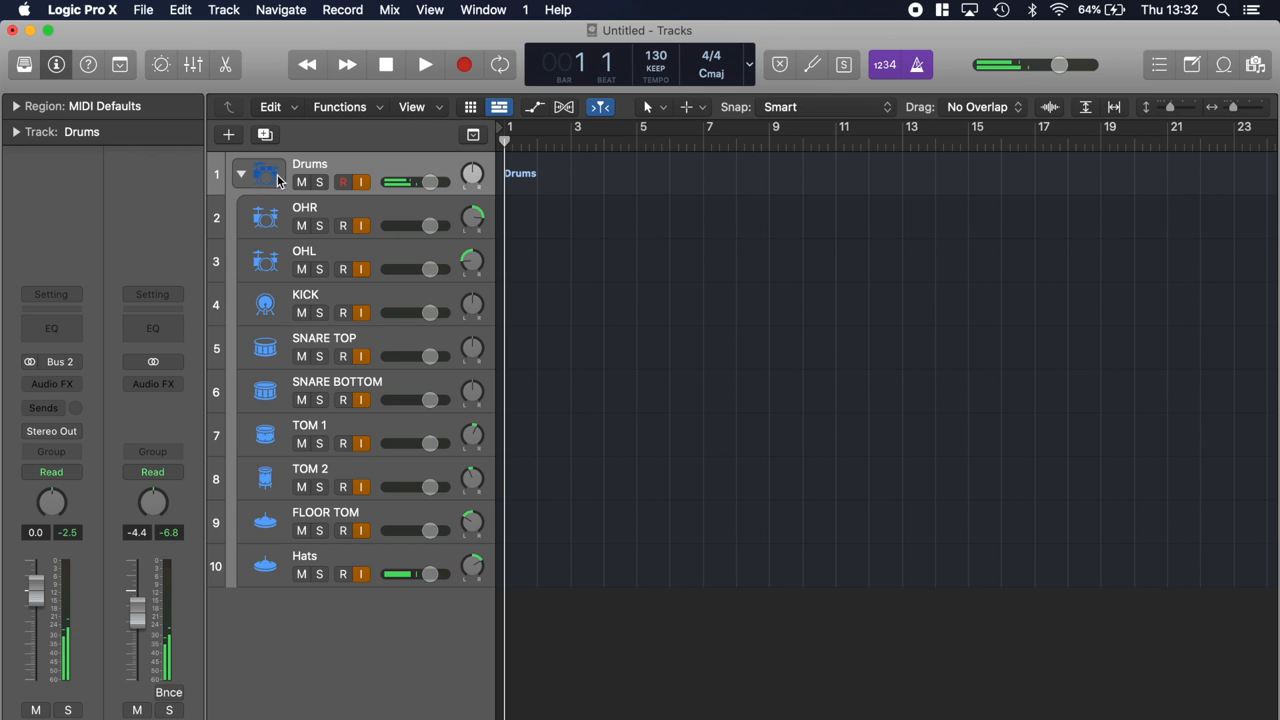
pyautogui.click(240, 172)
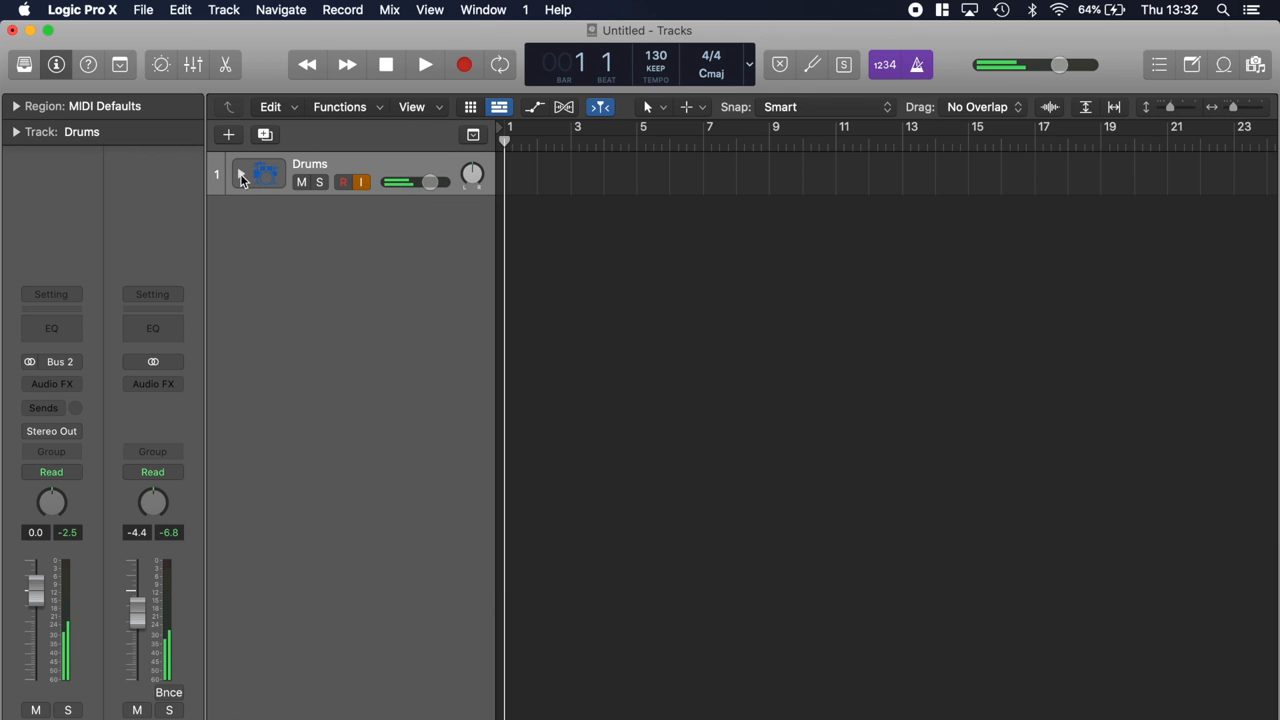
pyautogui.click(240, 174)
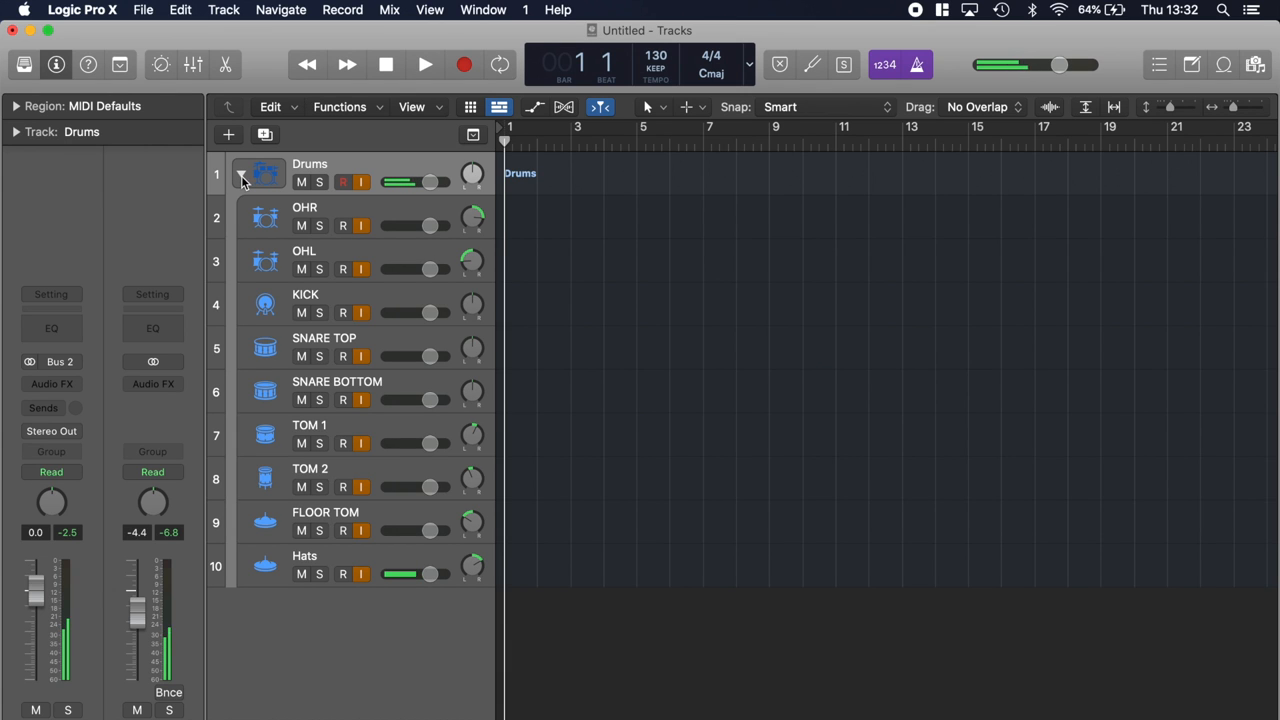
pyautogui.click(240, 174)
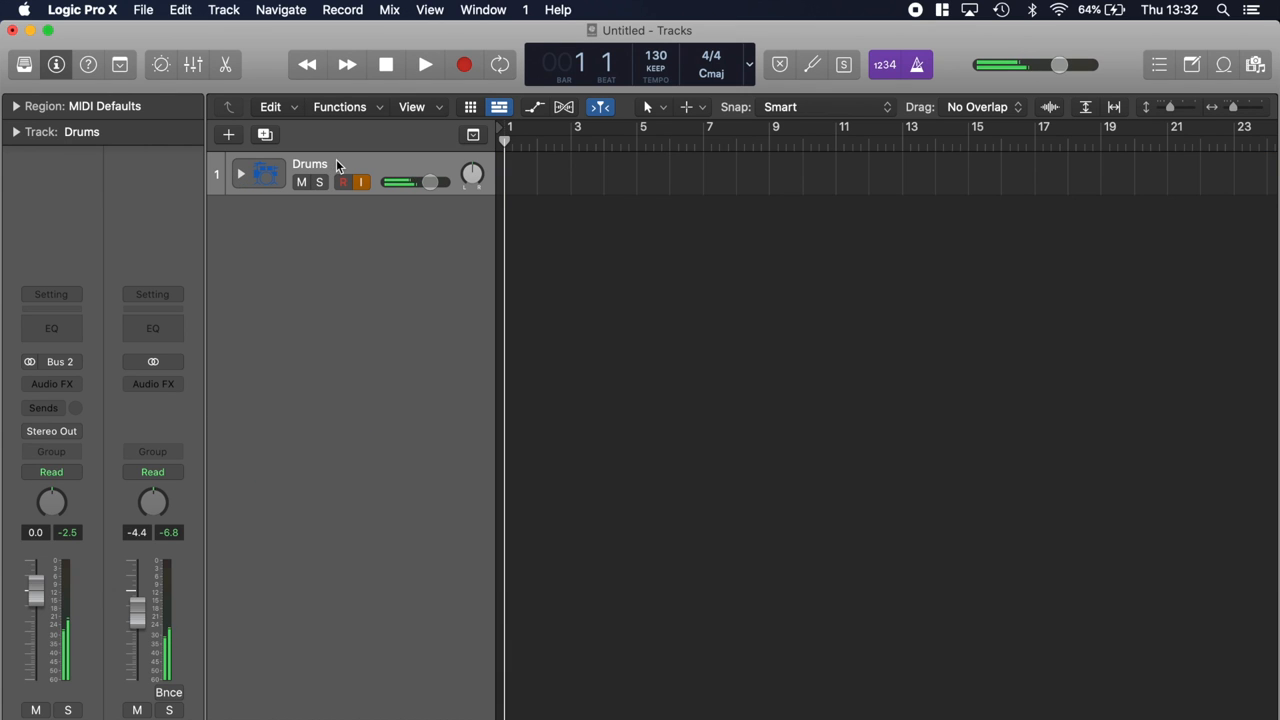
pyautogui.moveTo(340, 164)
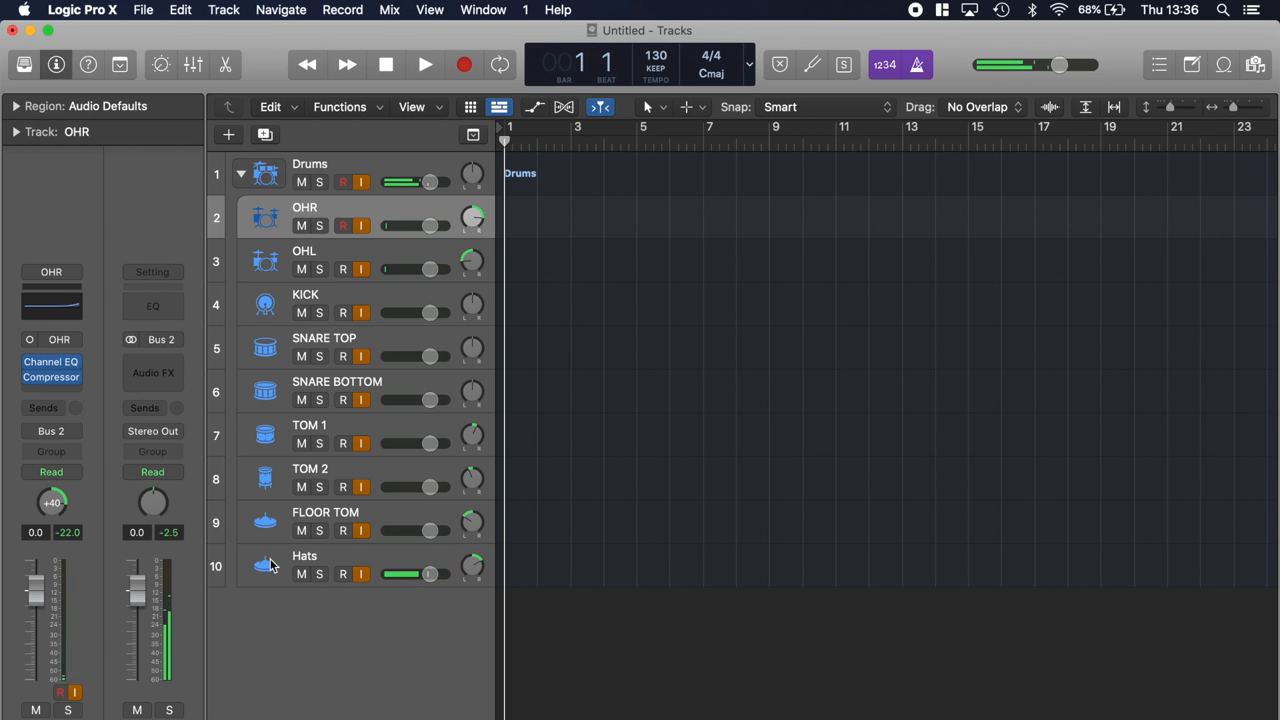
# Flatten the Drums stack, then regroup OHR through Hats into a new track stack on Bus 2.
pyautogui.click(266, 568)
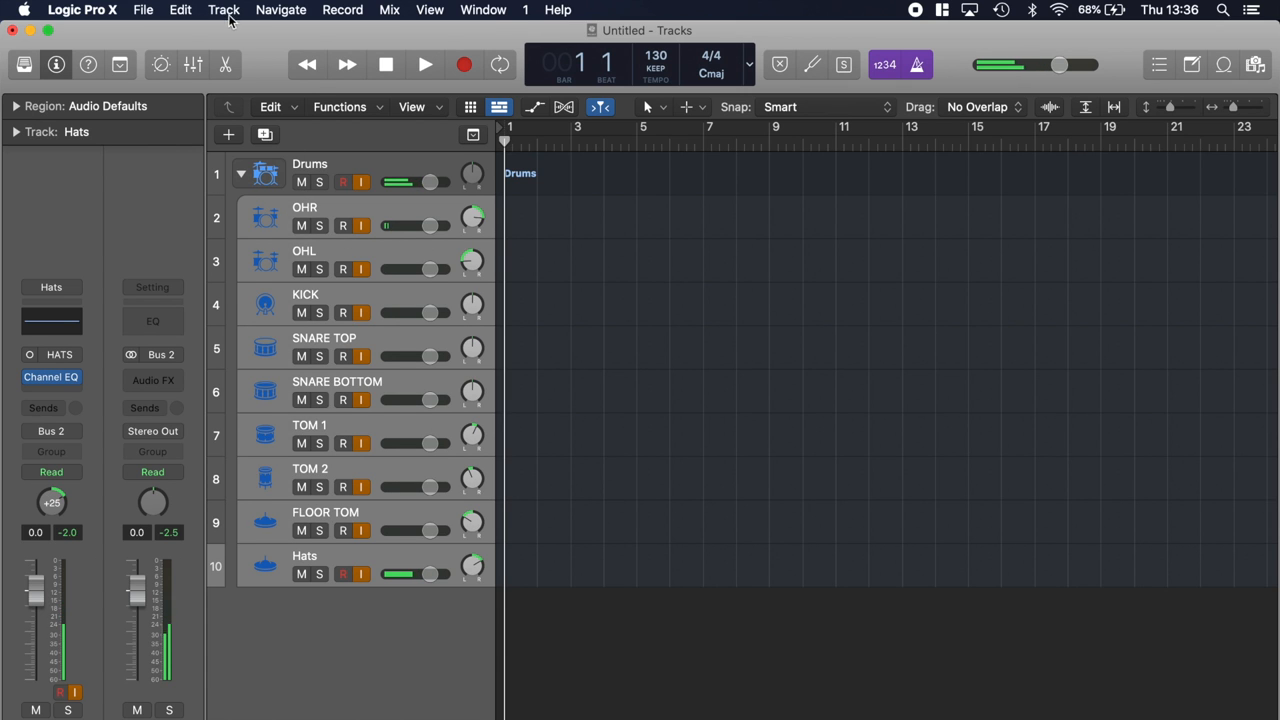
pyautogui.click(222, 8)
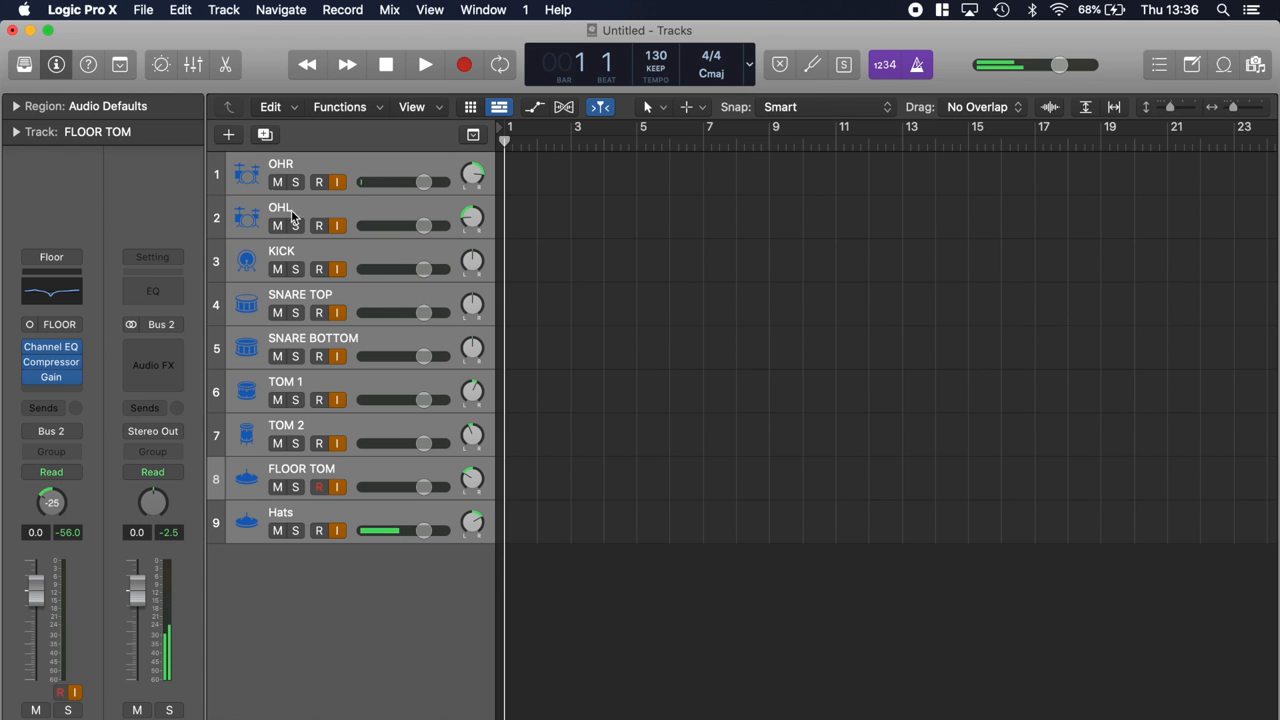
pyautogui.click(224, 8)
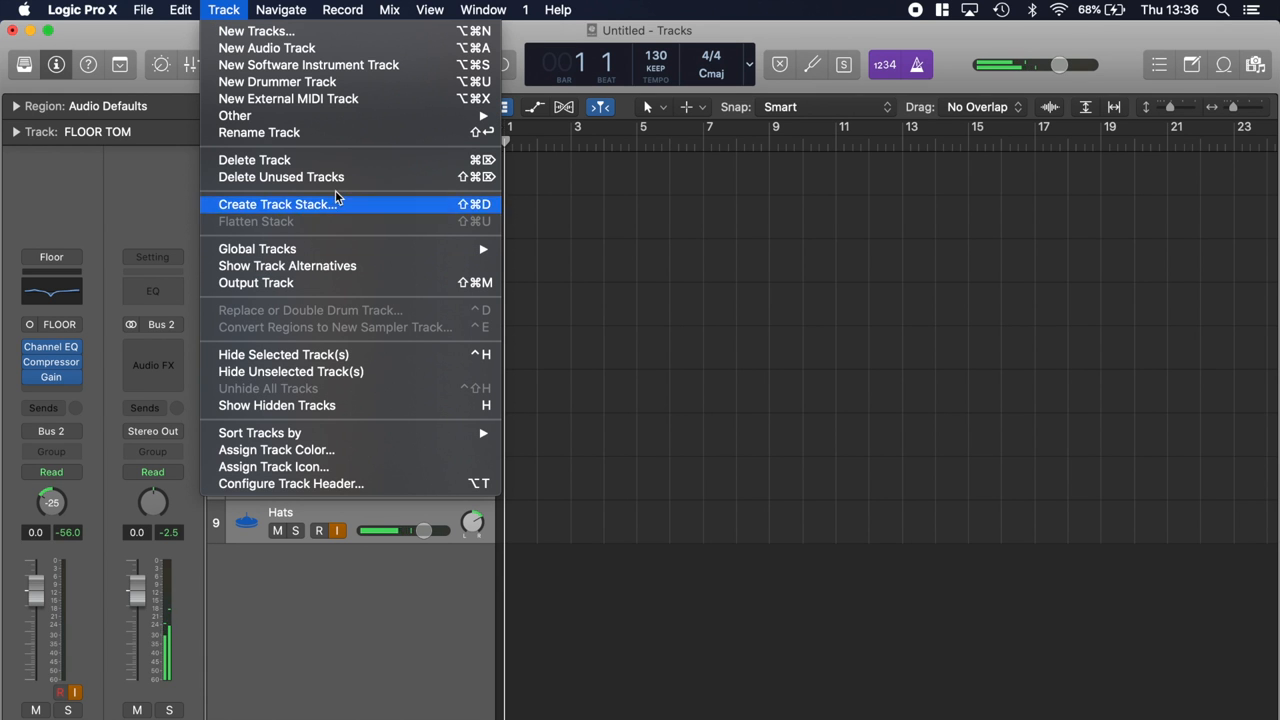
pyautogui.click(276, 204)
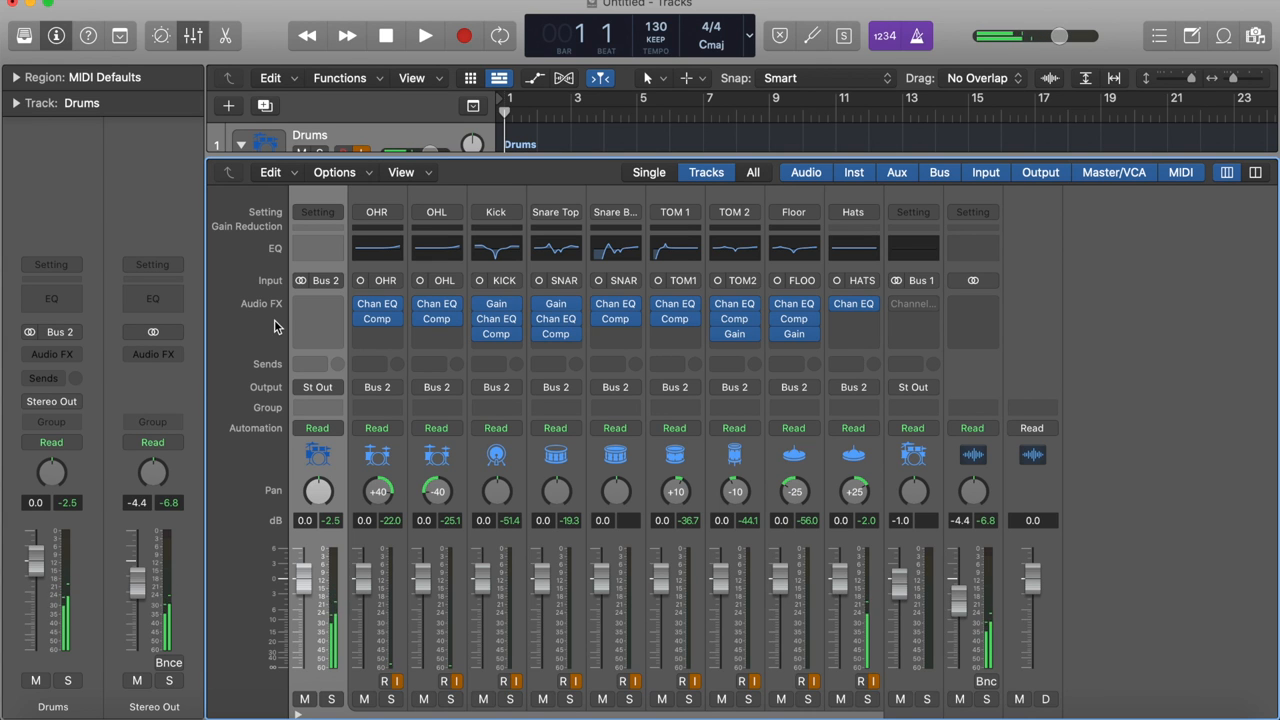
pyautogui.moveTo(318, 304)
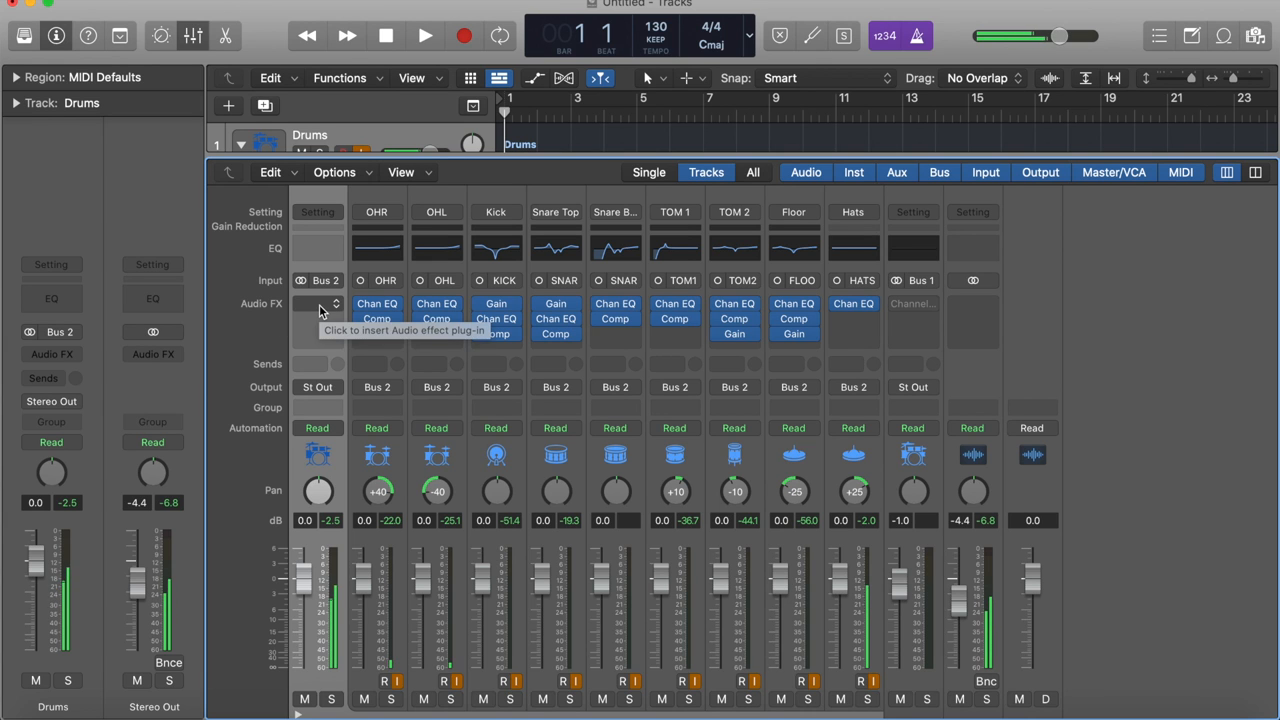
pyautogui.moveTo(232, 346)
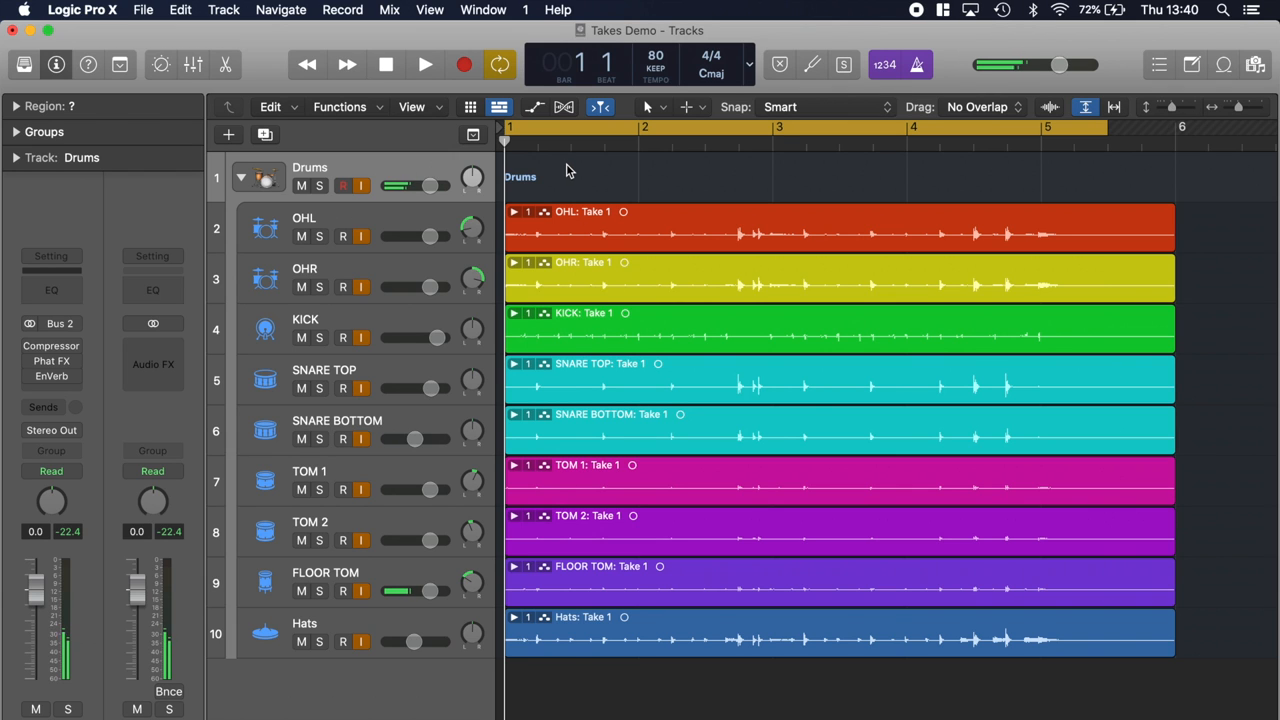
pyautogui.moveTo(532, 214)
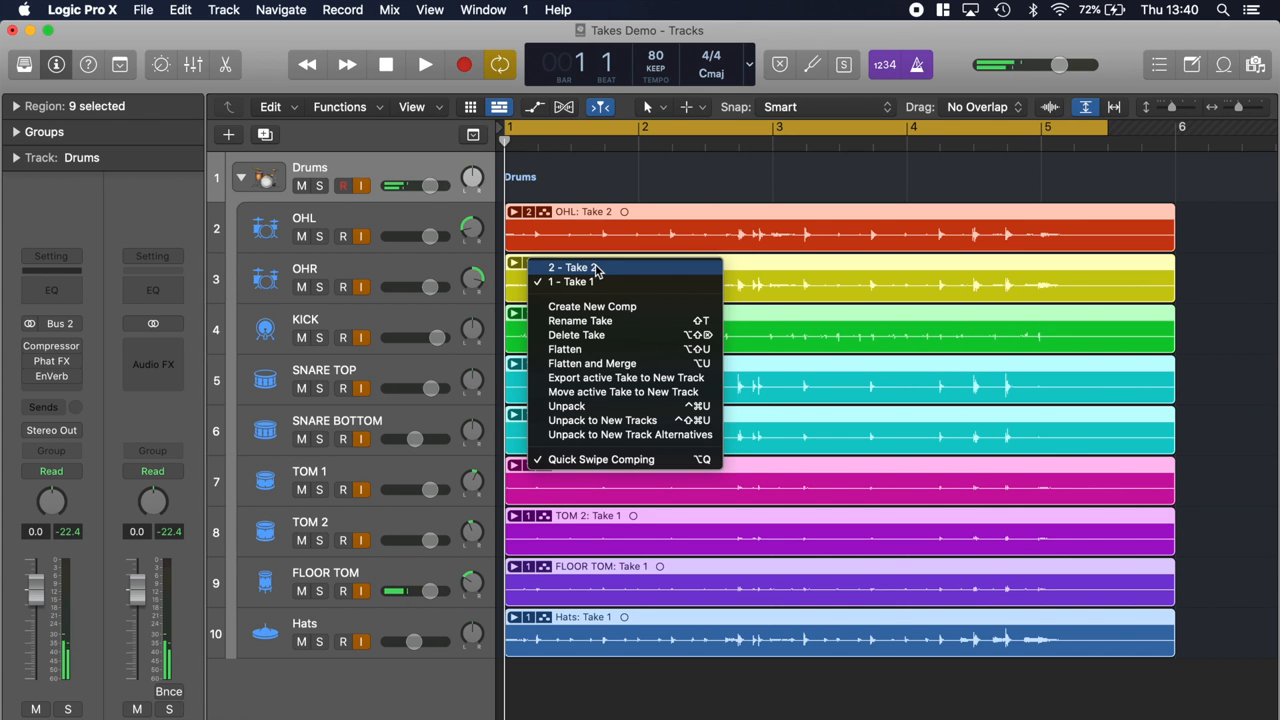
# Set the OHR take folder, and with it OHL, to play Take 2.
pyautogui.click(580, 268)
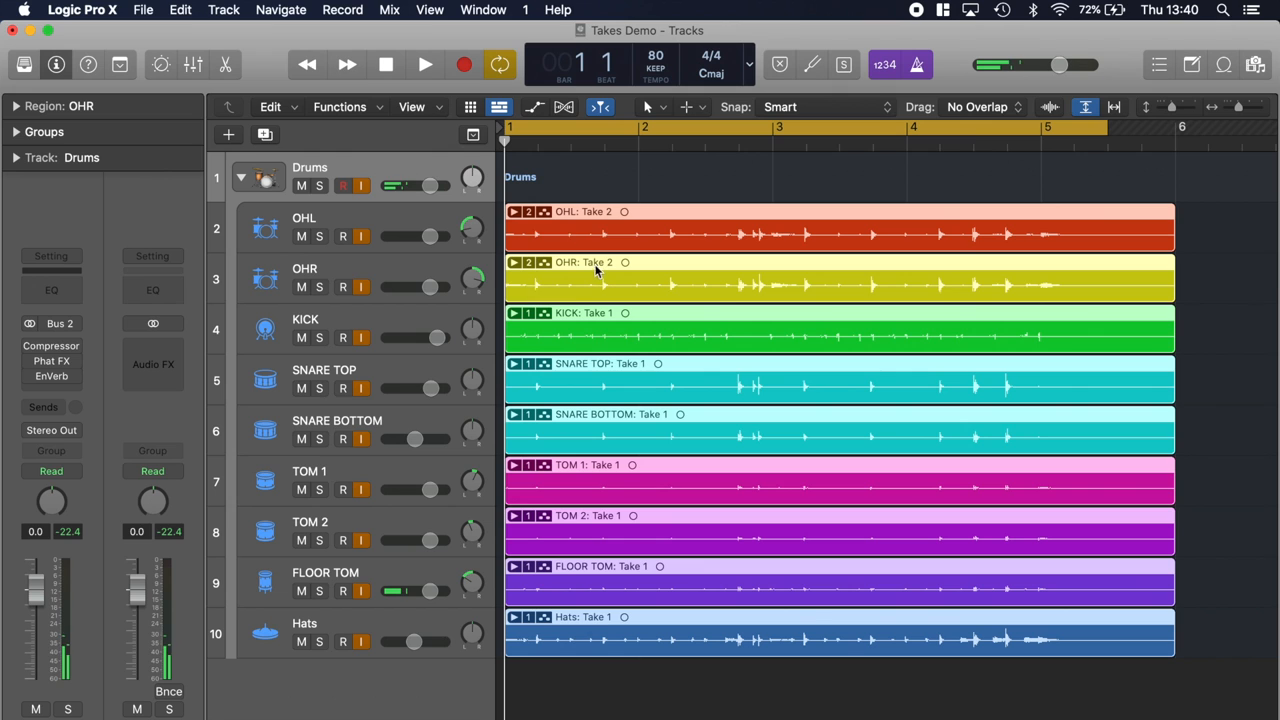
pyautogui.moveTo(538, 218)
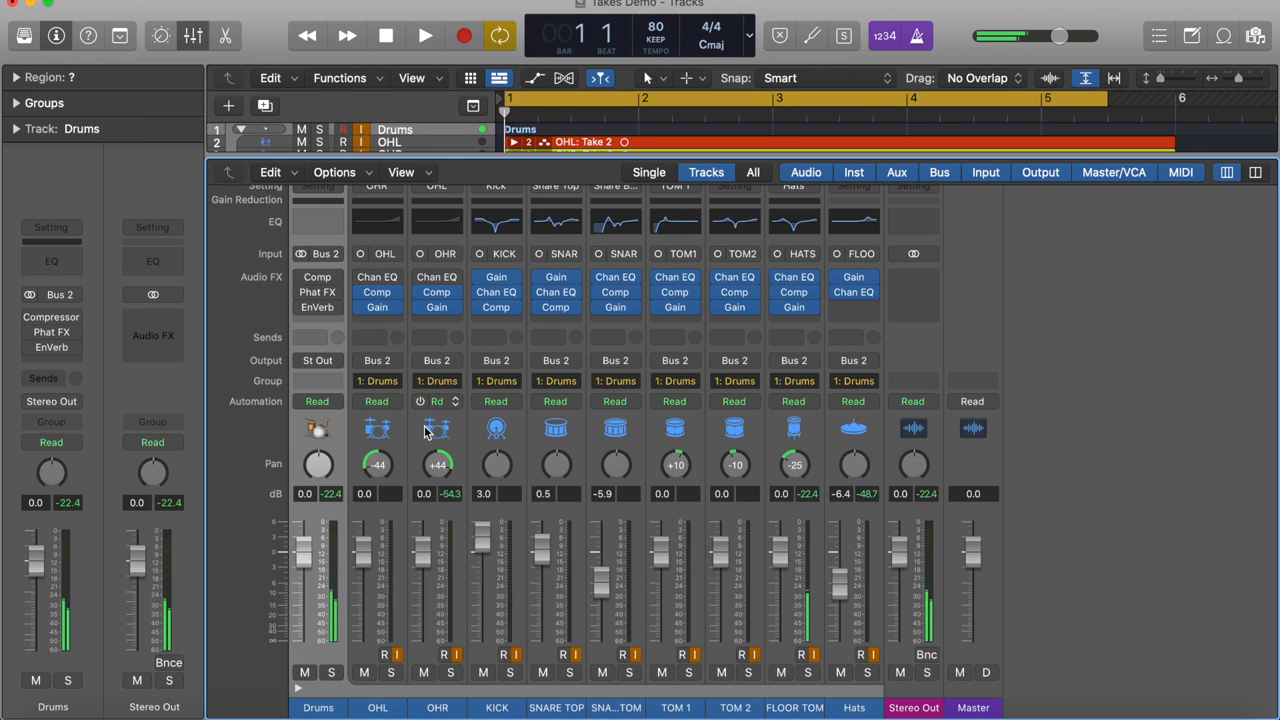
pyautogui.click(384, 704)
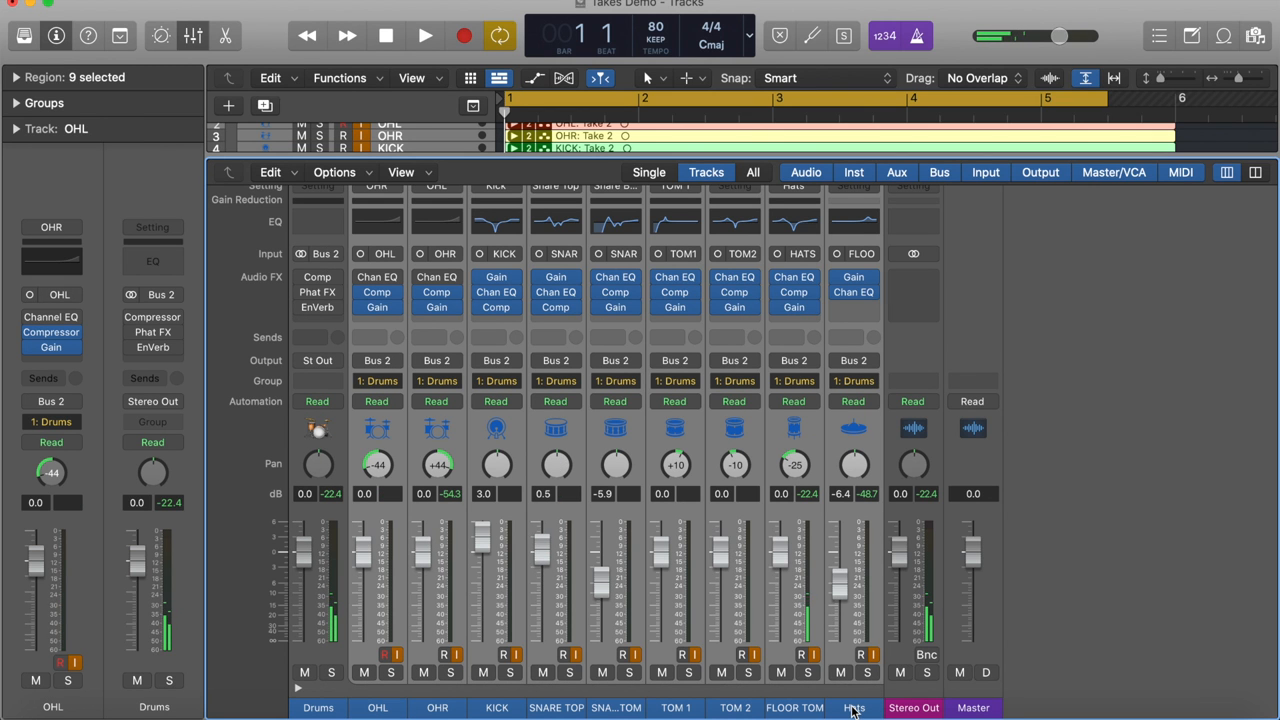
pyautogui.click(376, 380)
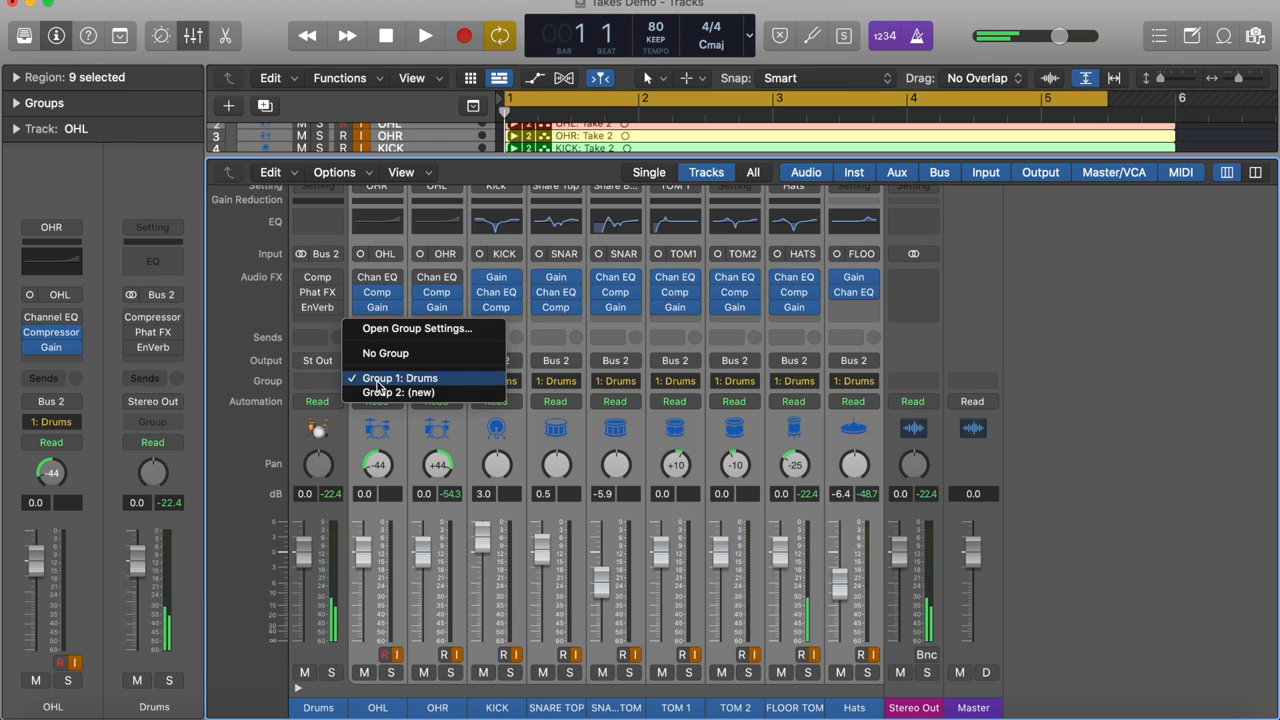
pyautogui.moveTo(428, 392)
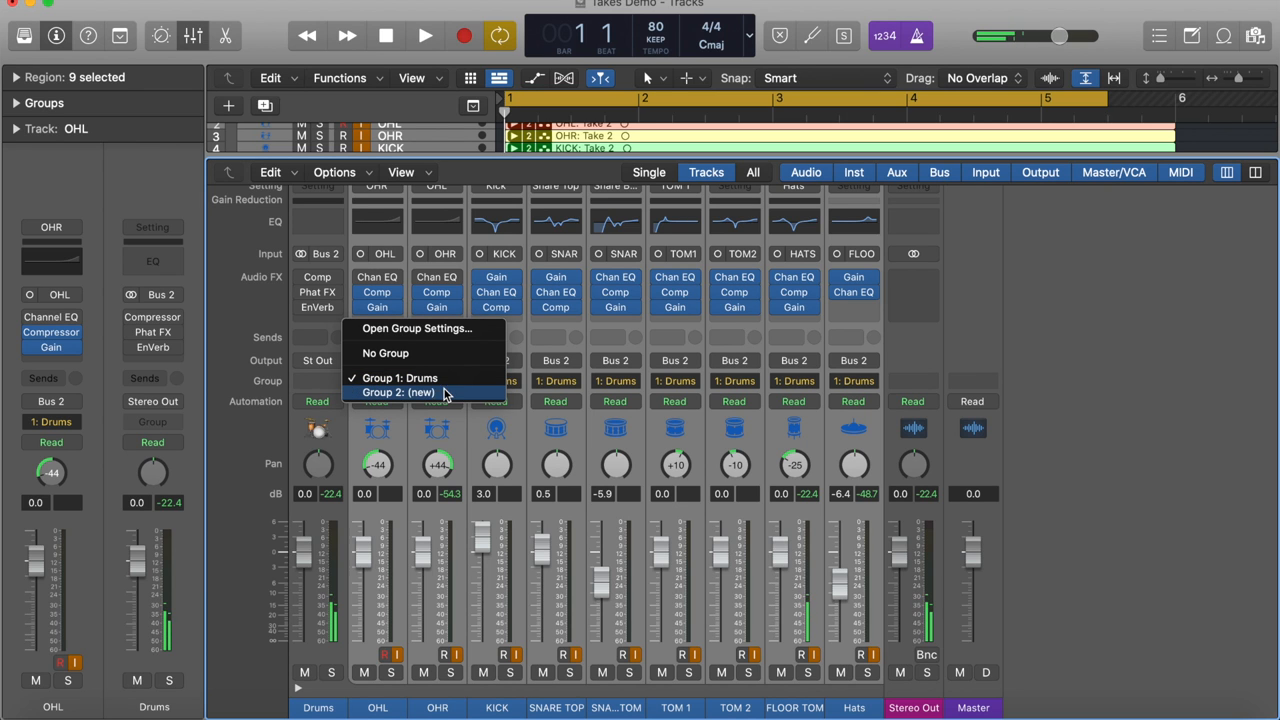
pyautogui.click(396, 376)
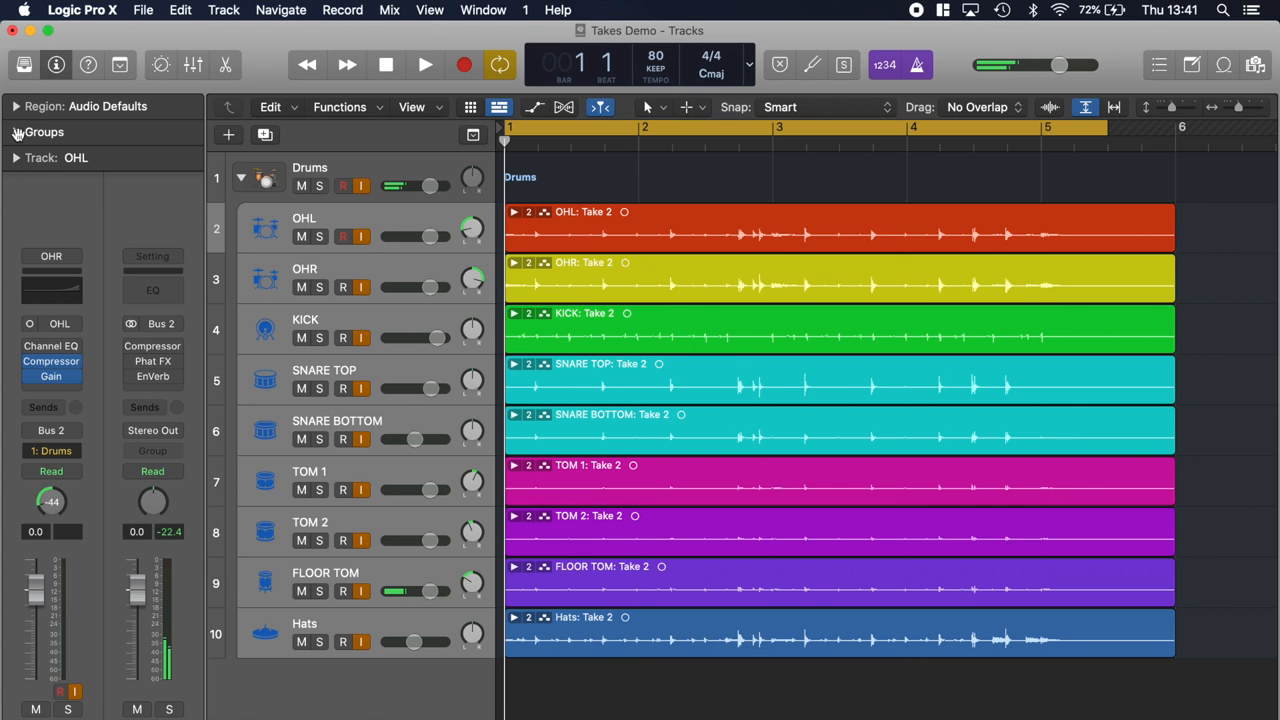
# In the Drums group settings, disable shared volume and enable shared record-enable states.
pyautogui.click(44, 132)
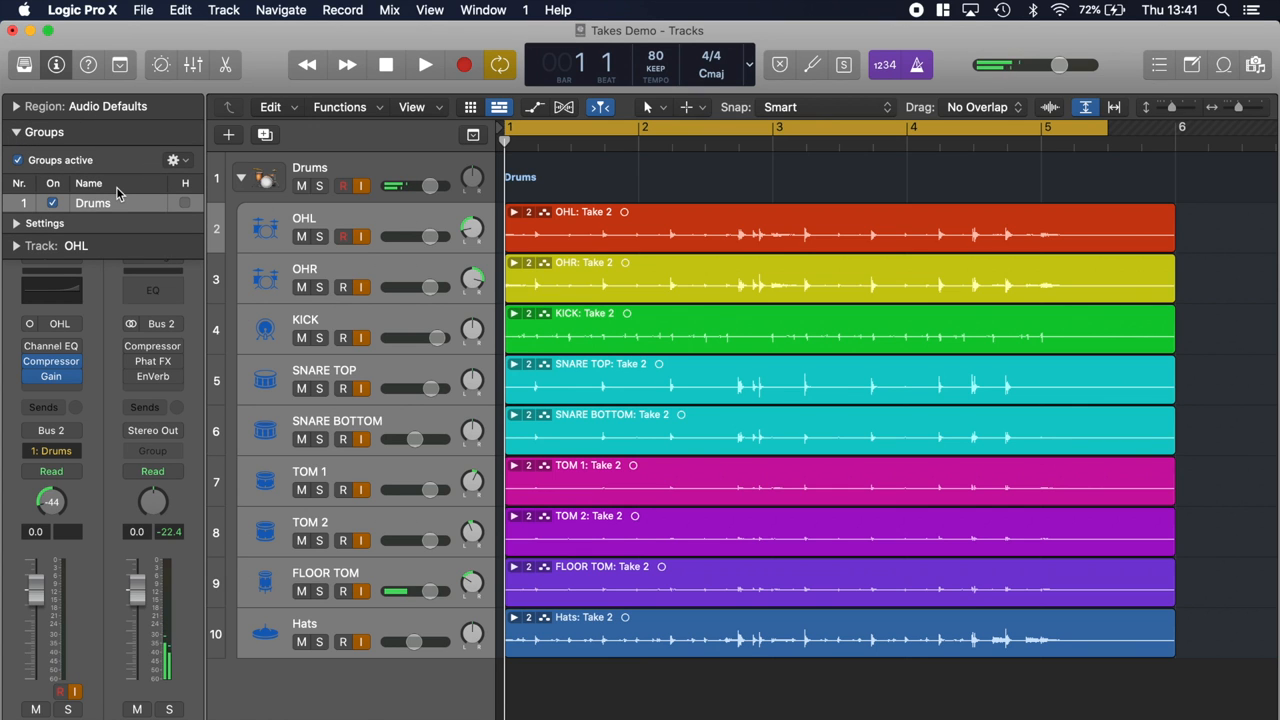
pyautogui.click(16, 224)
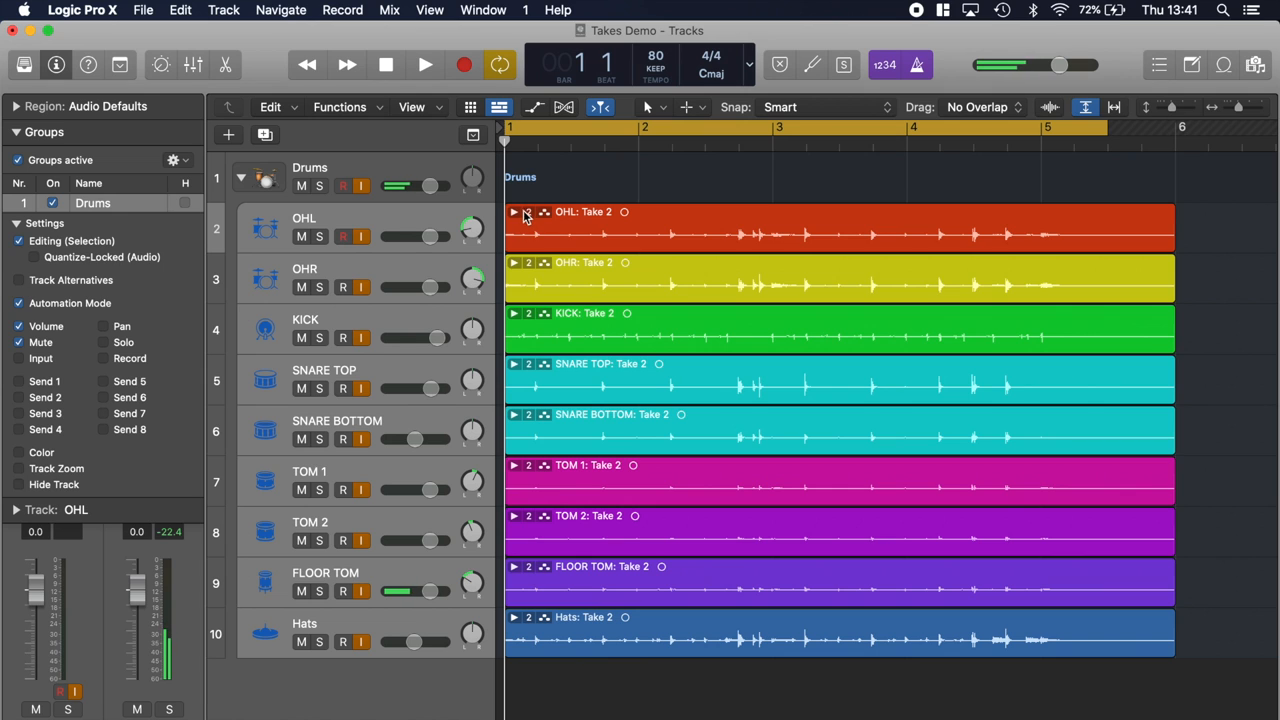
pyautogui.moveTo(176, 256)
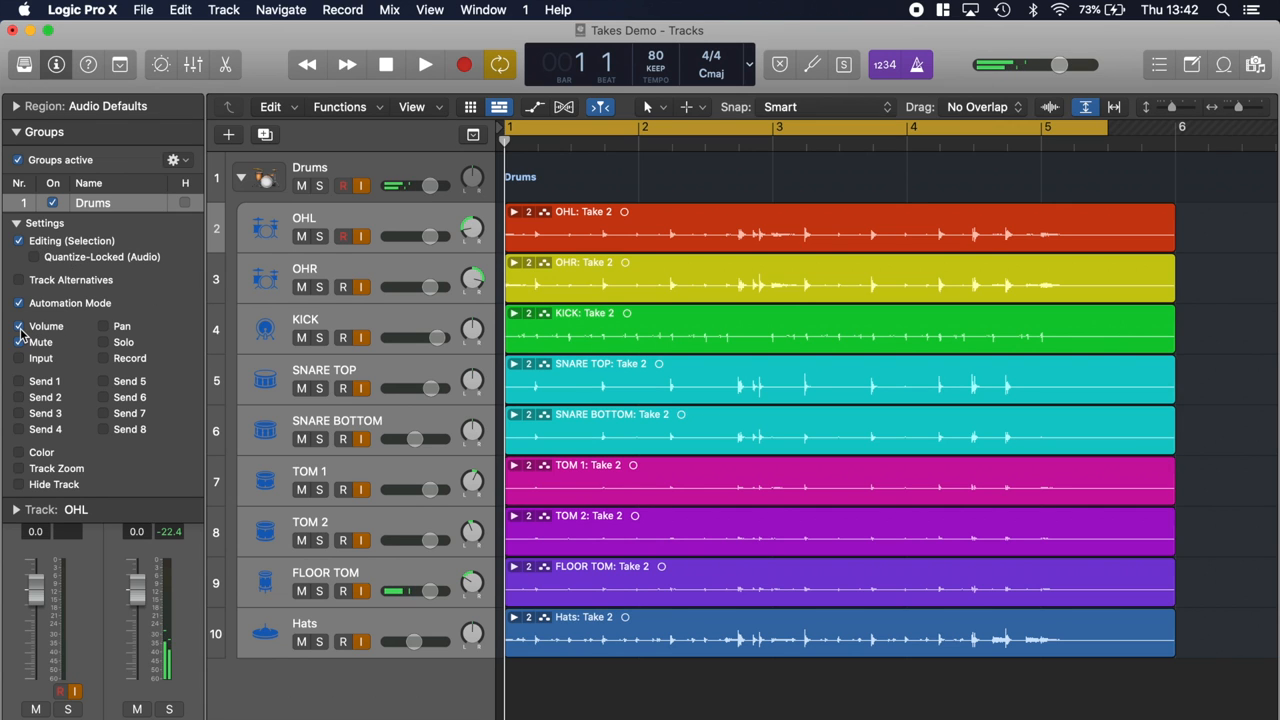
pyautogui.click(20, 342)
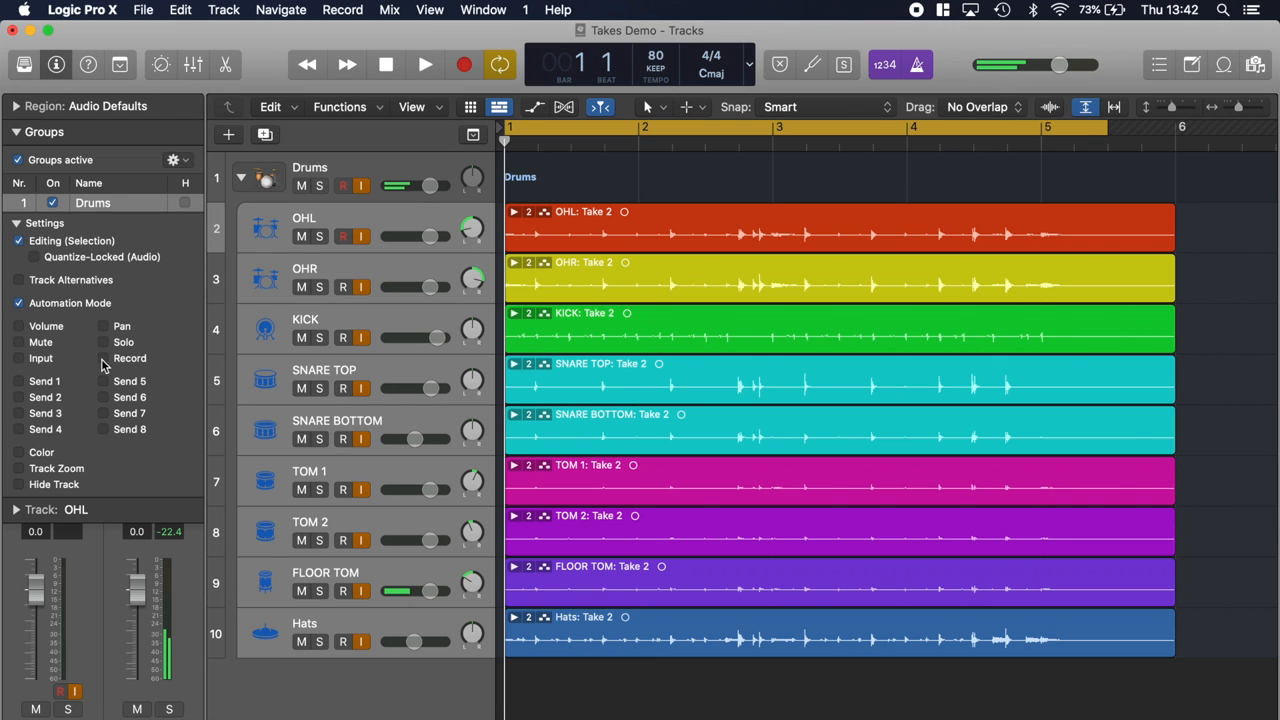
pyautogui.click(18, 358)
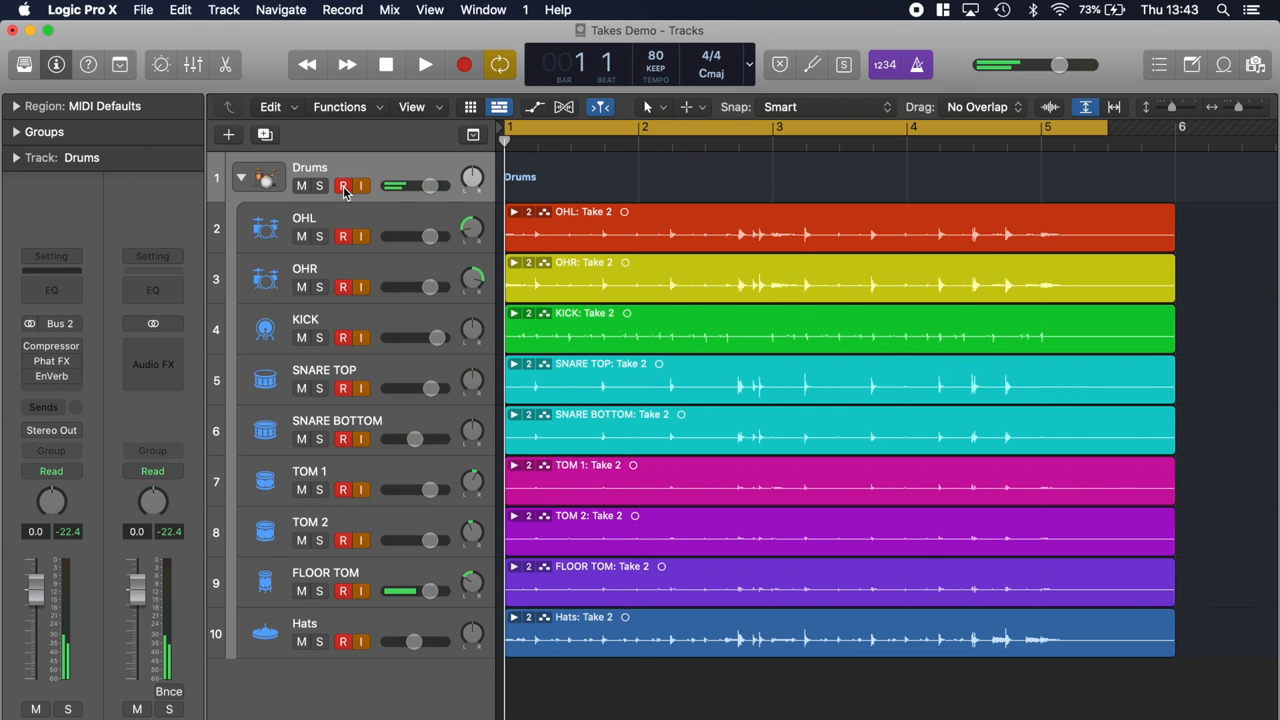
# Record-arm all grouped drum tracks from the Drums track header.
pyautogui.click(340, 186)
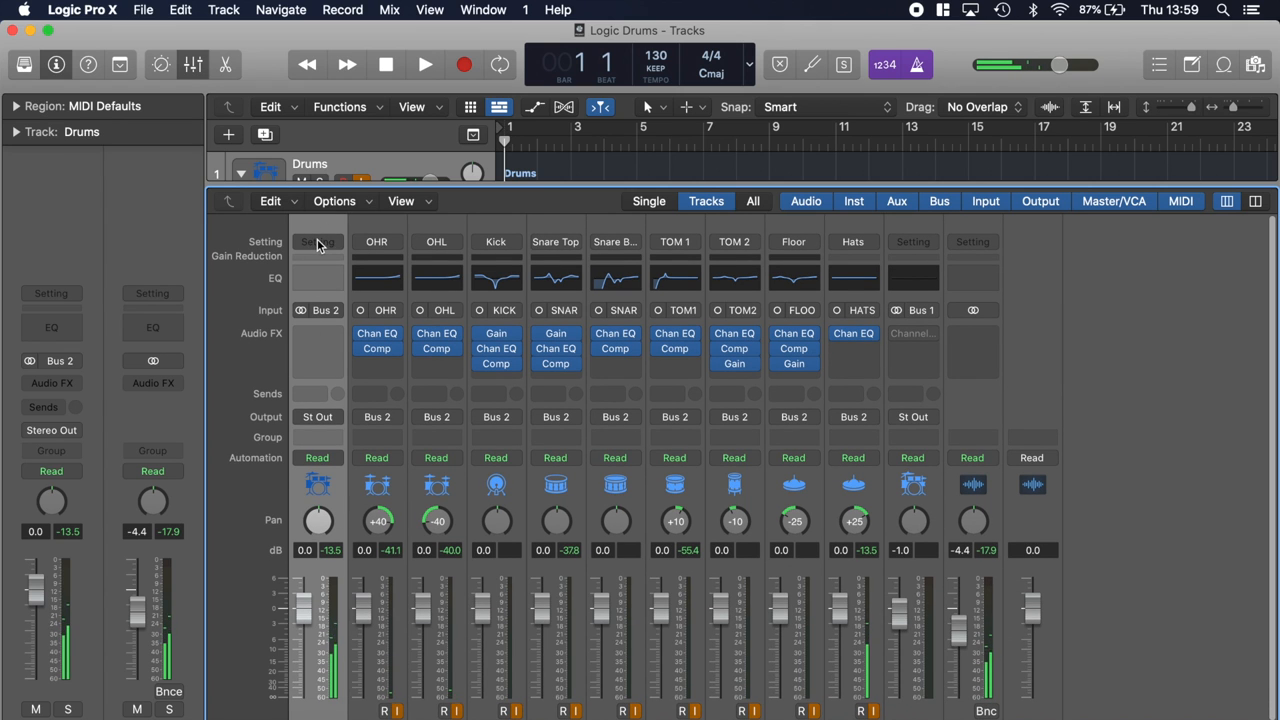
# Bring up the Drums strip's Setting menu to choose the Natural Kit preset.
pyautogui.click(316, 240)
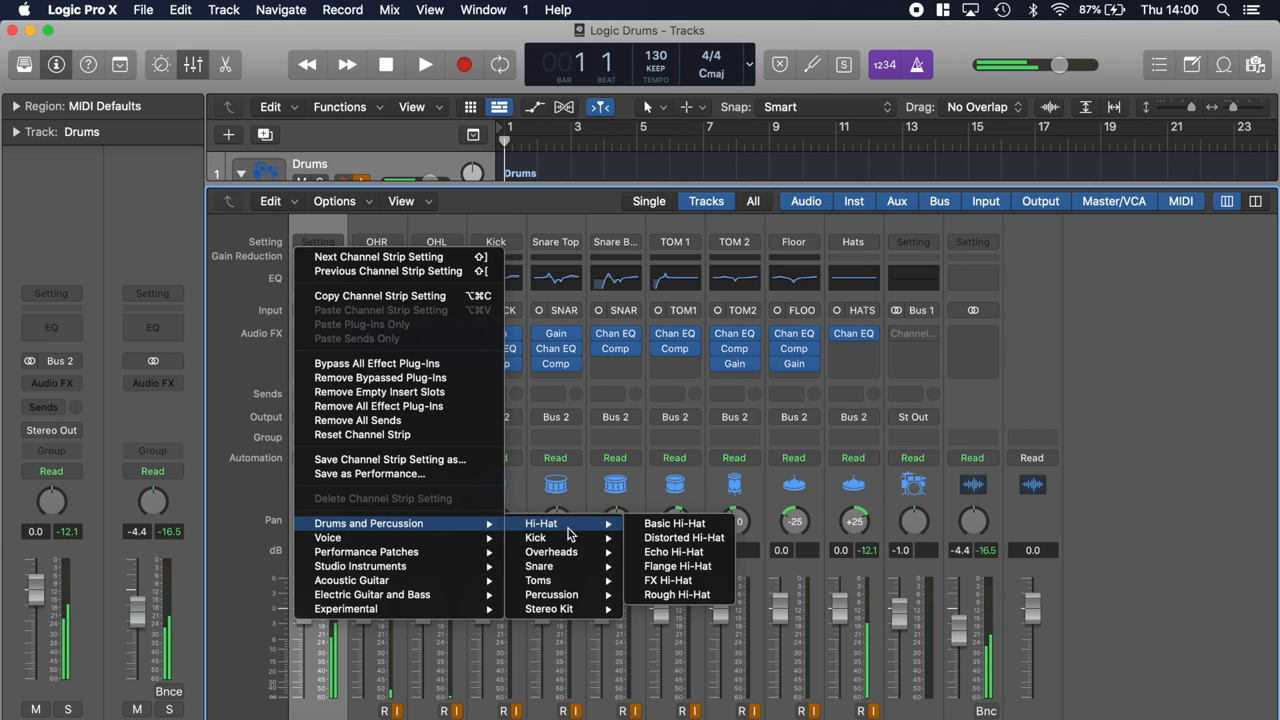
pyautogui.moveTo(578, 608)
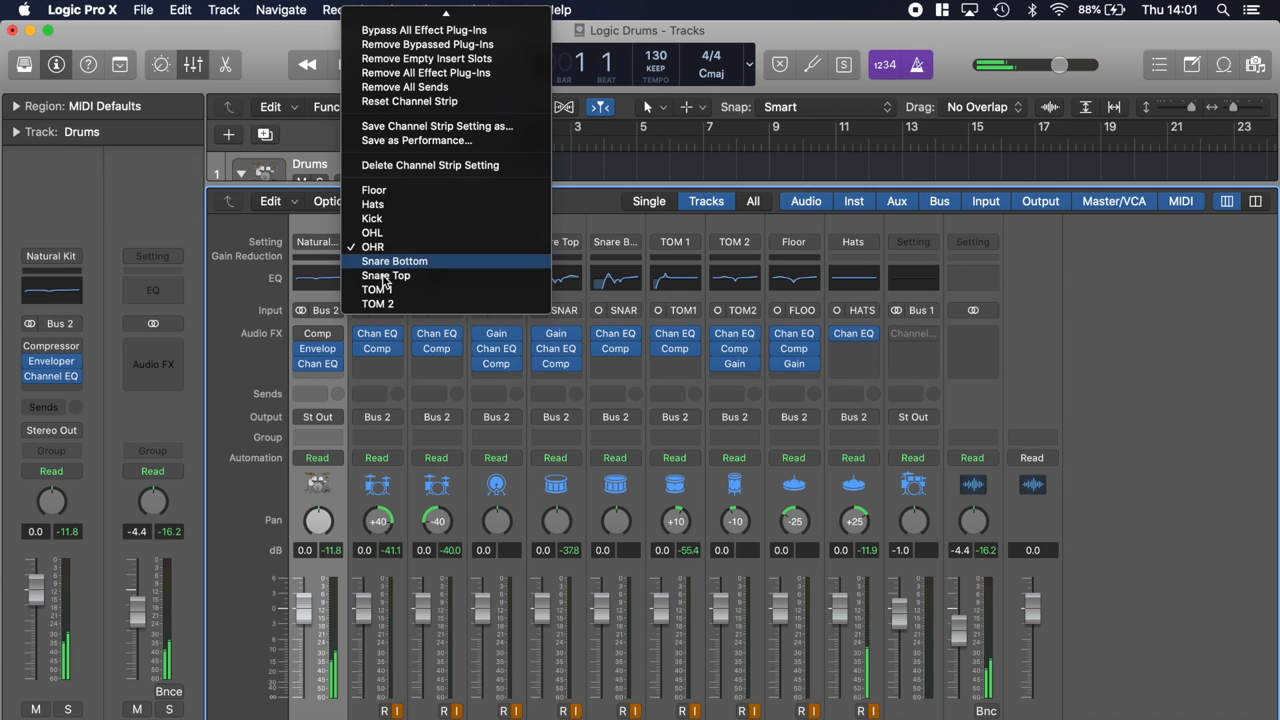
pyautogui.moveTo(374, 190)
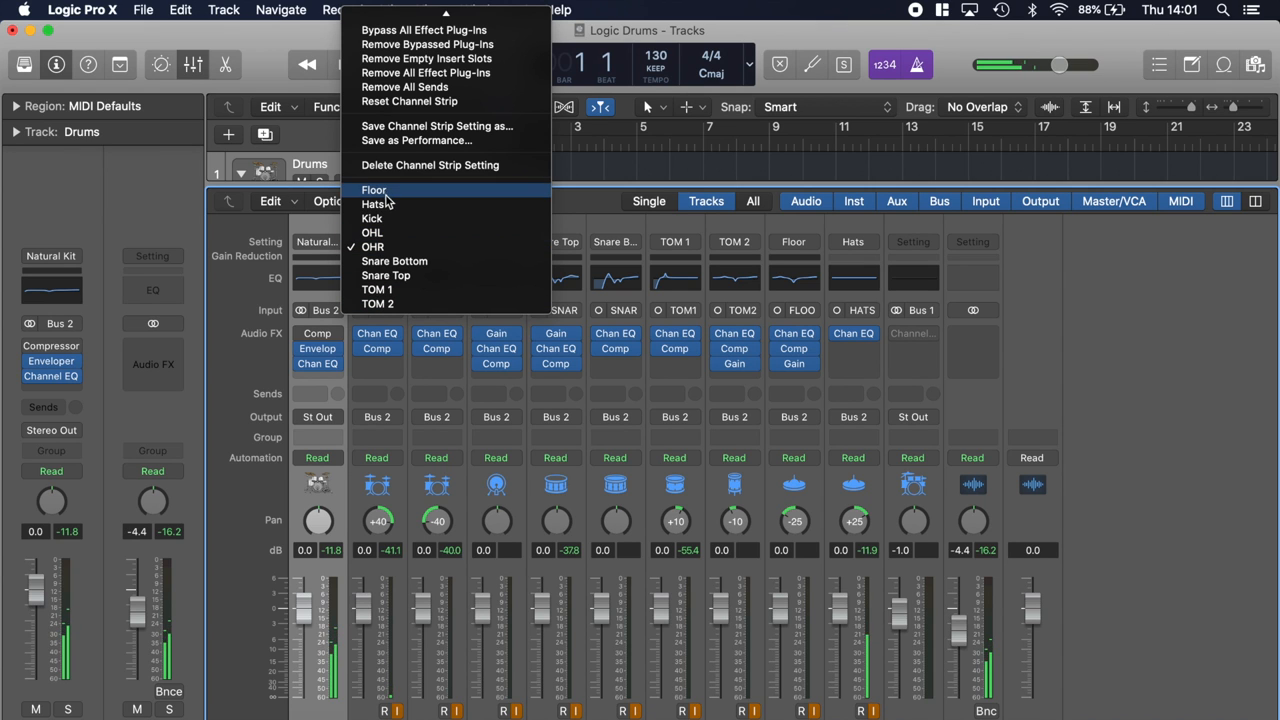
pyautogui.moveTo(404, 192)
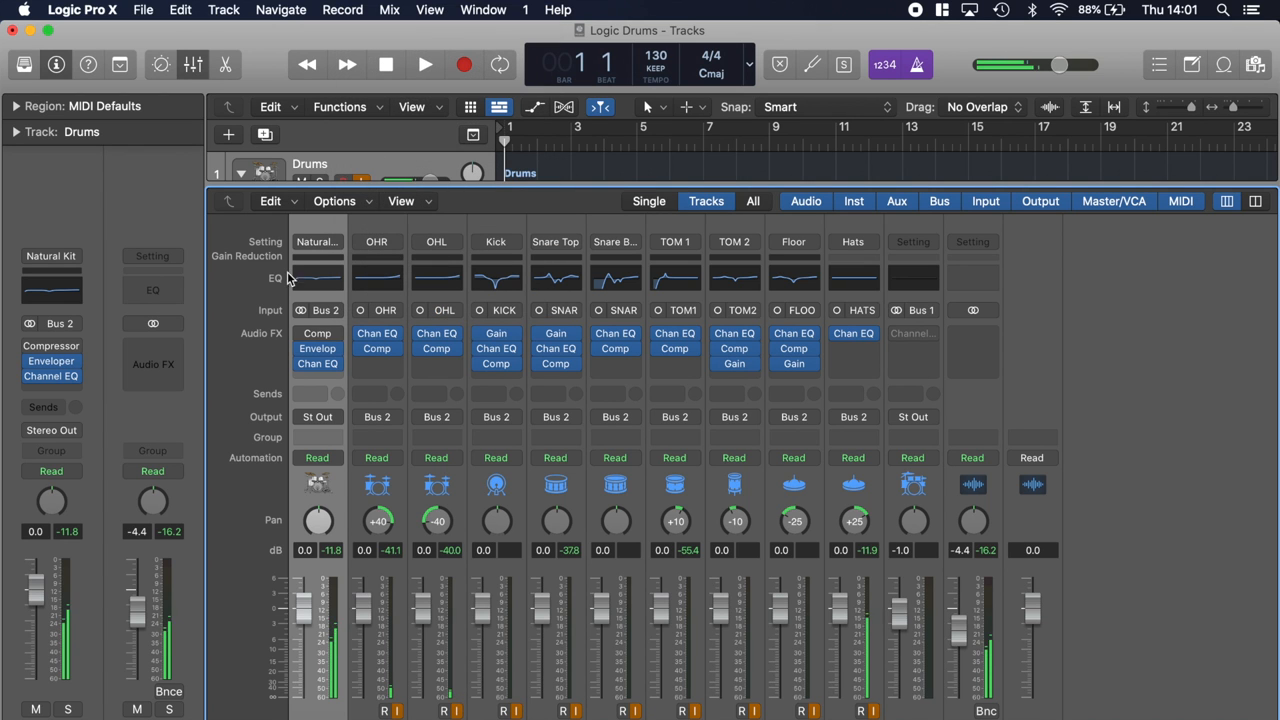
# Load the Modern Kick setting onto the Drums channel strip.
pyautogui.click(316, 240)
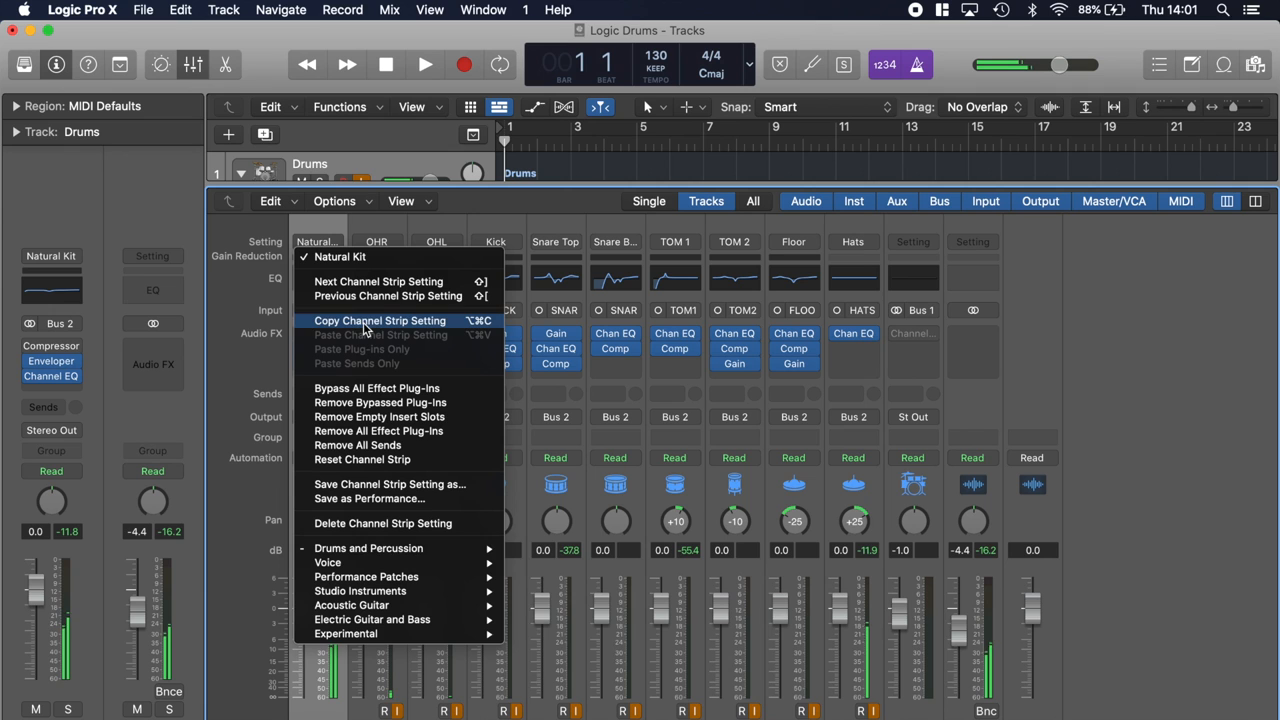
pyautogui.moveTo(540, 562)
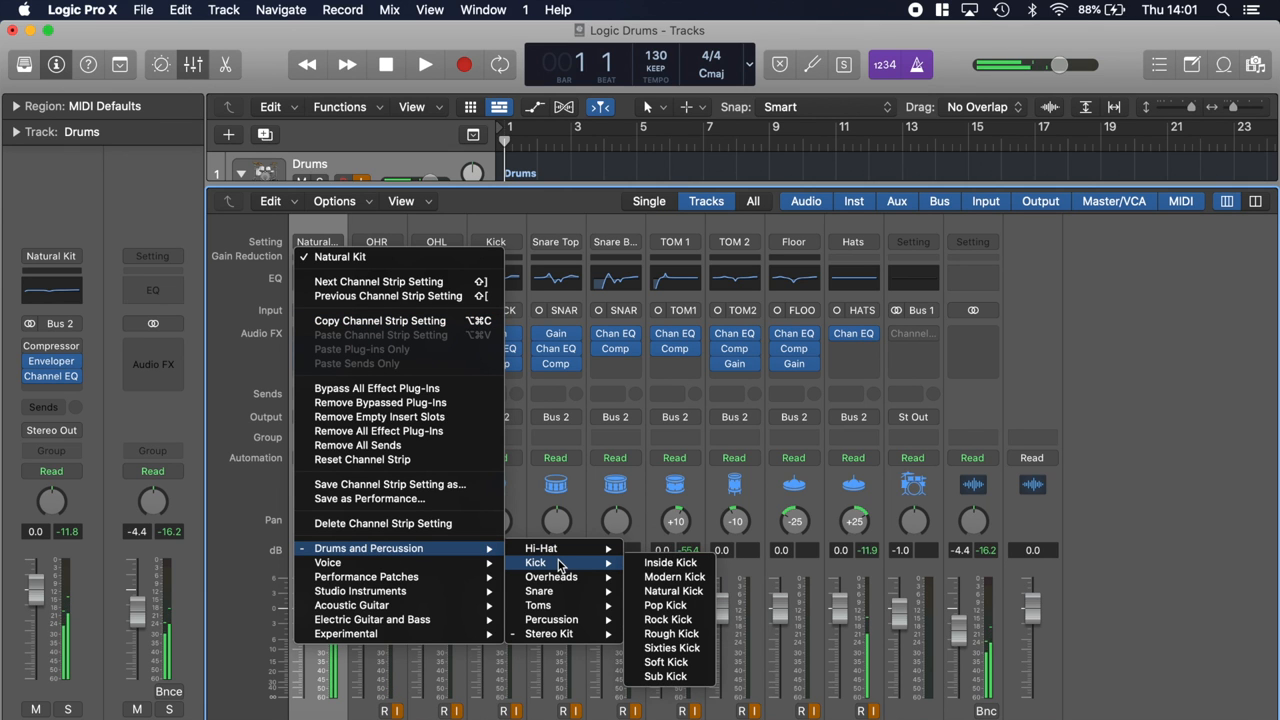
pyautogui.moveTo(674, 576)
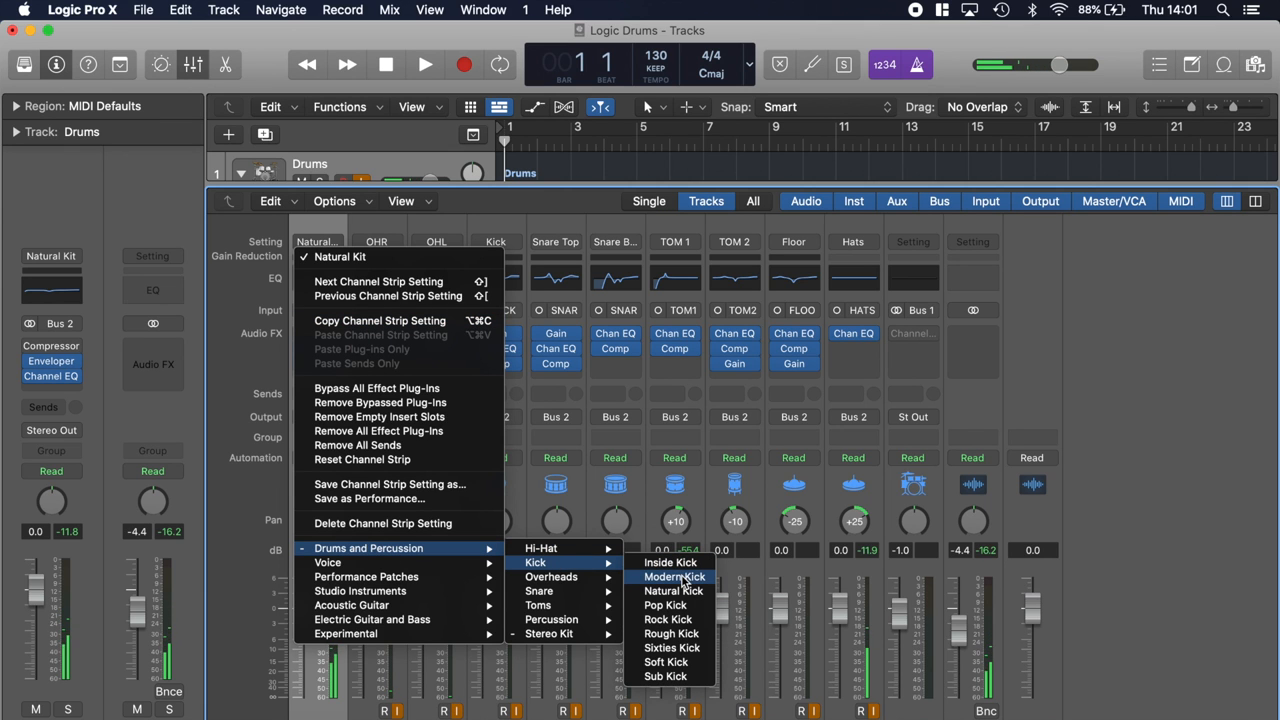
pyautogui.click(672, 576)
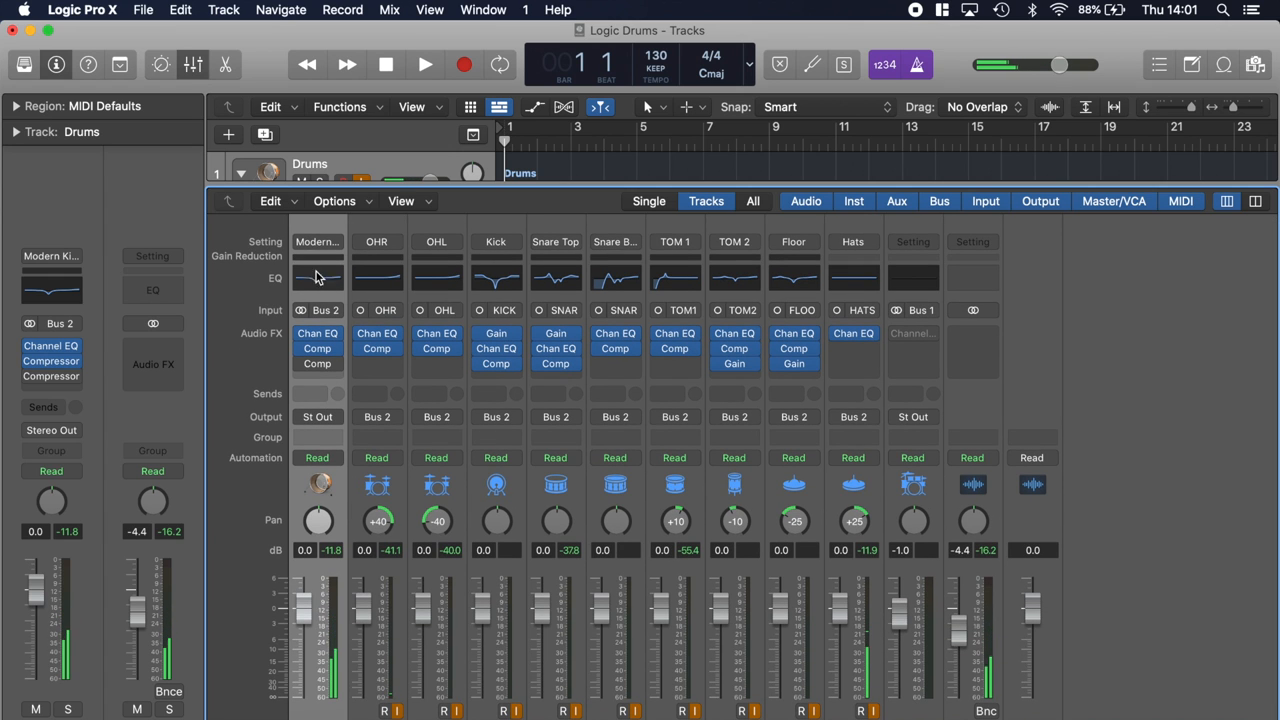
# Copy the Drums strip's channel strip setting and paste it onto the Kick strip.
pyautogui.click(316, 240)
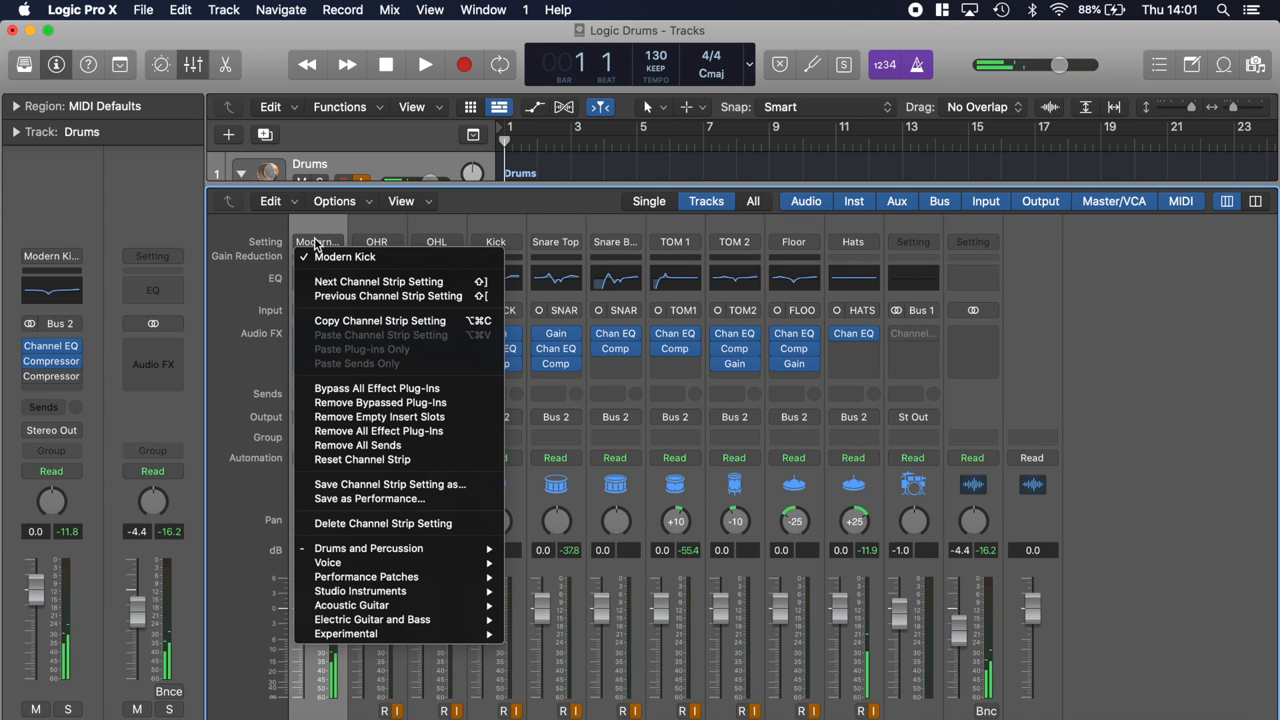
pyautogui.moveTo(380, 320)
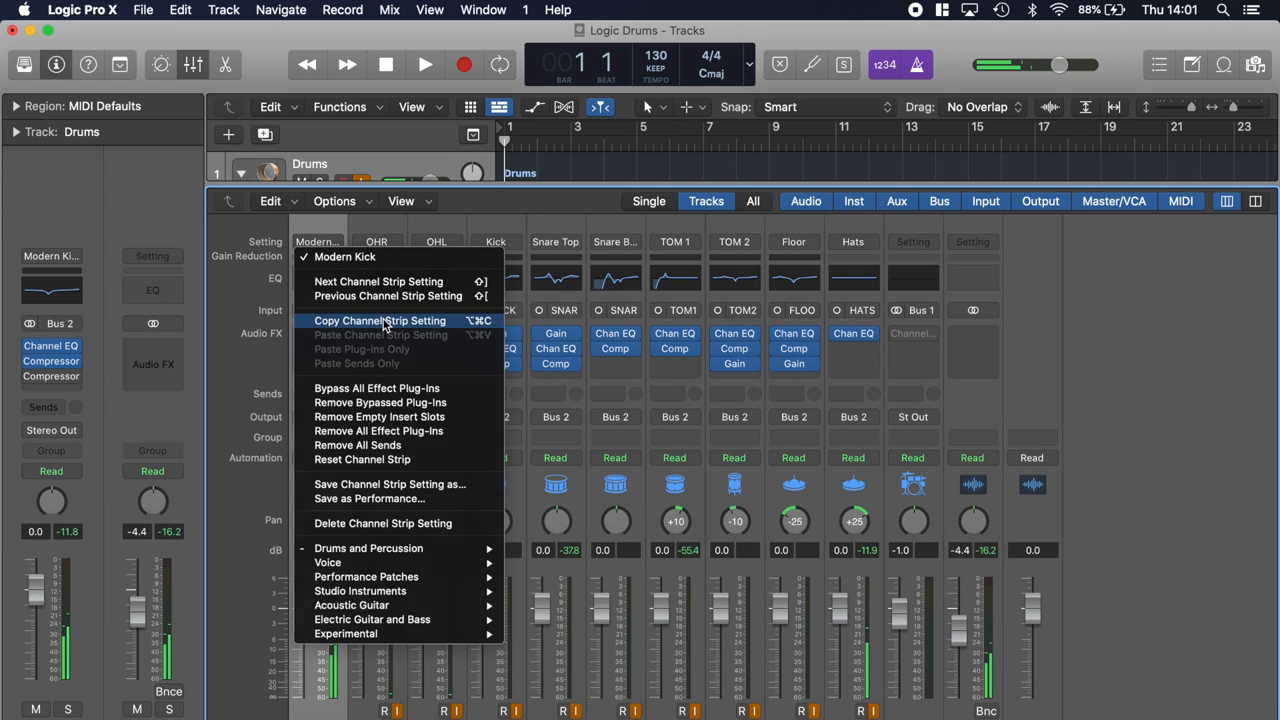
pyautogui.click(378, 320)
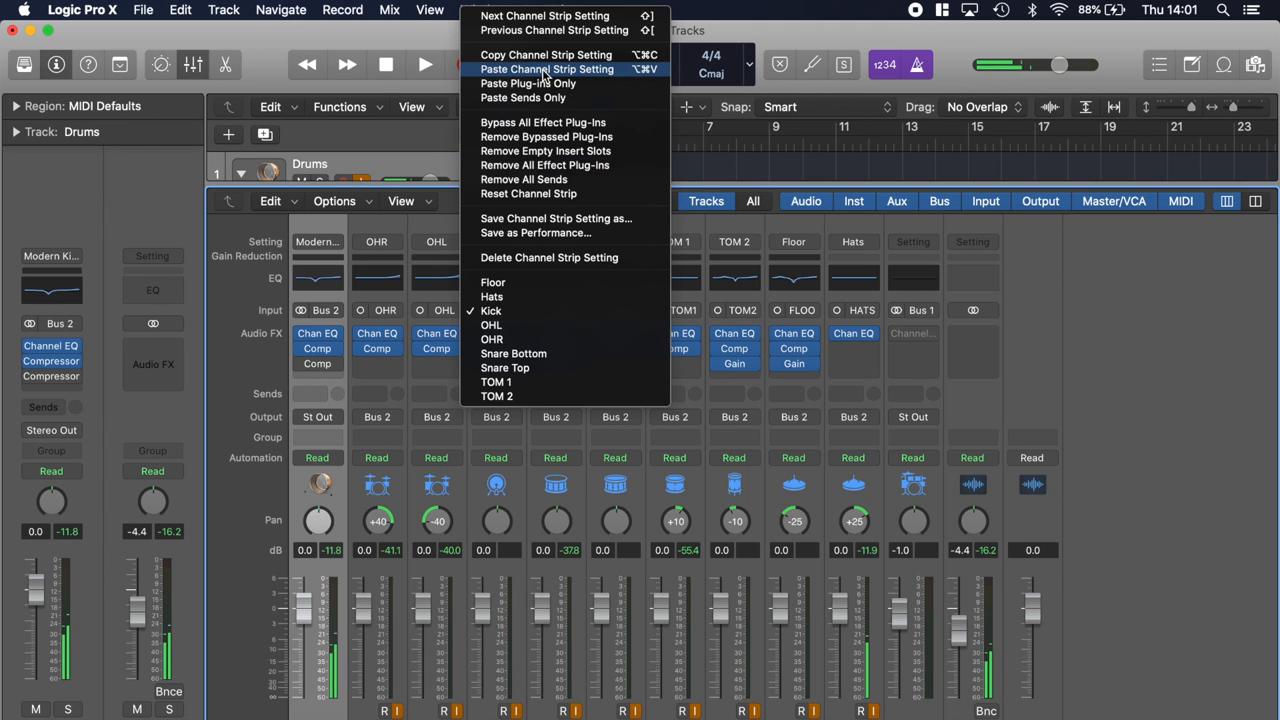
pyautogui.click(546, 68)
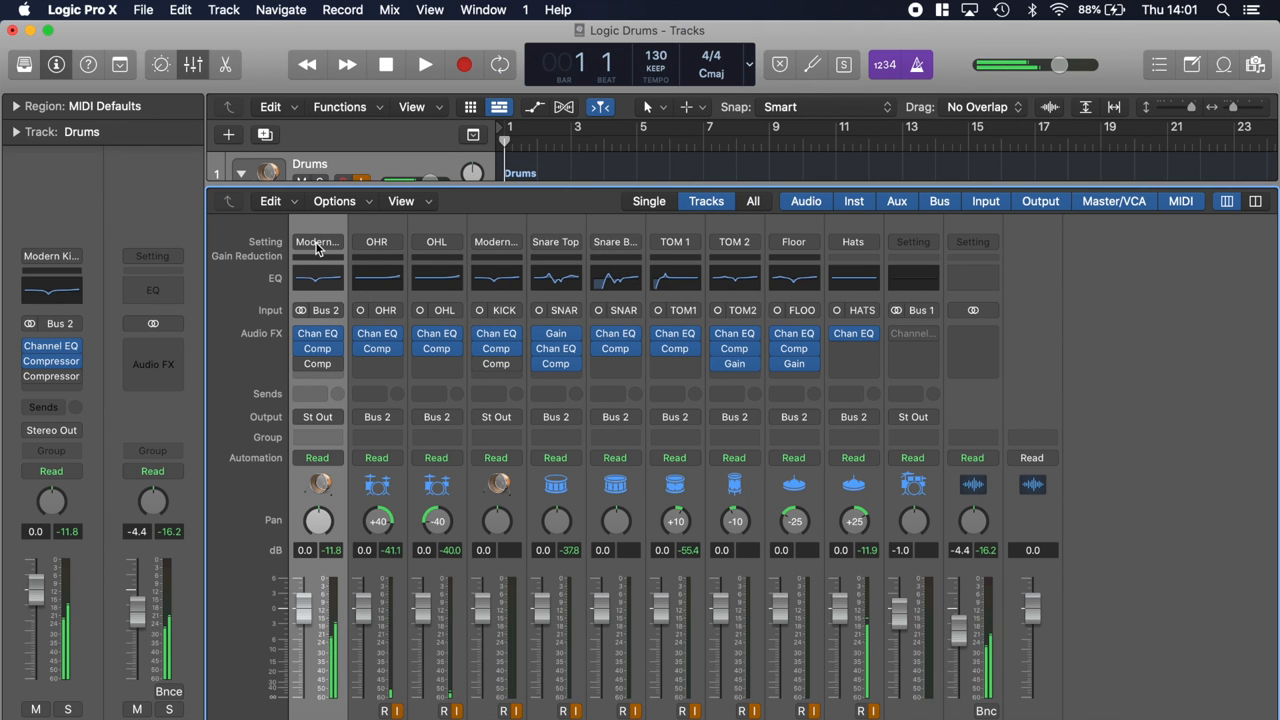
pyautogui.click(316, 244)
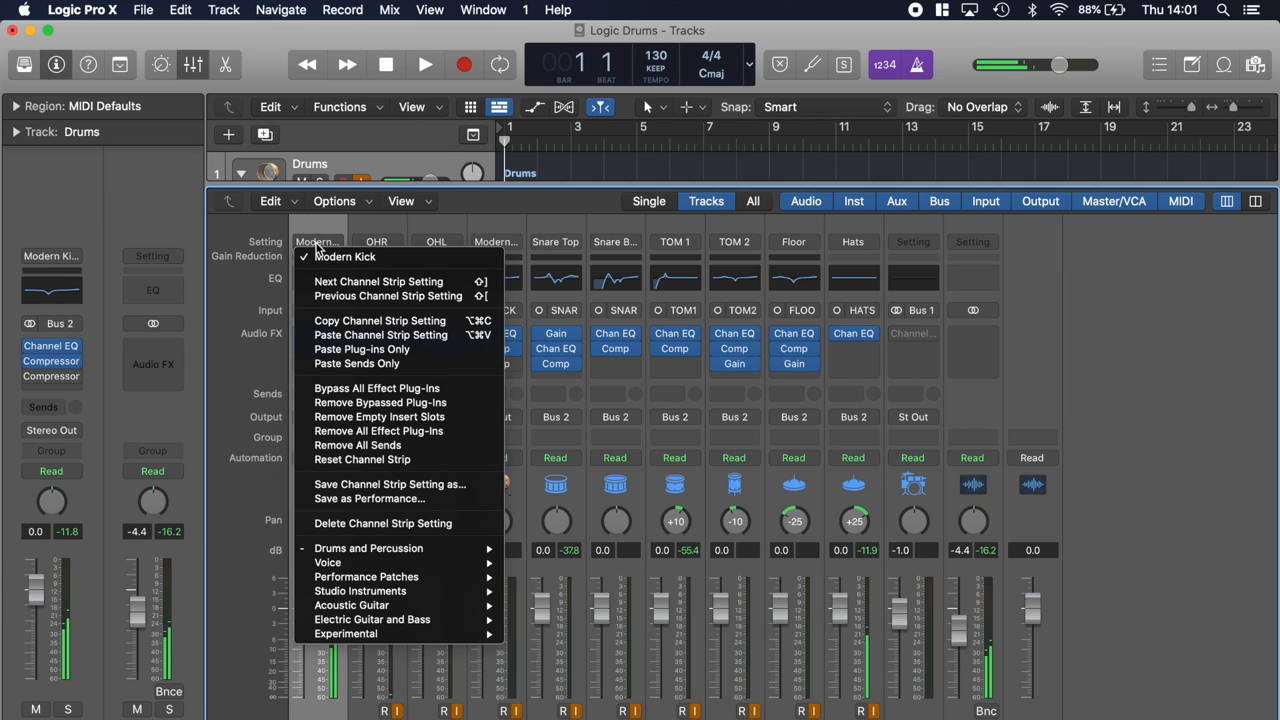
pyautogui.click(344, 256)
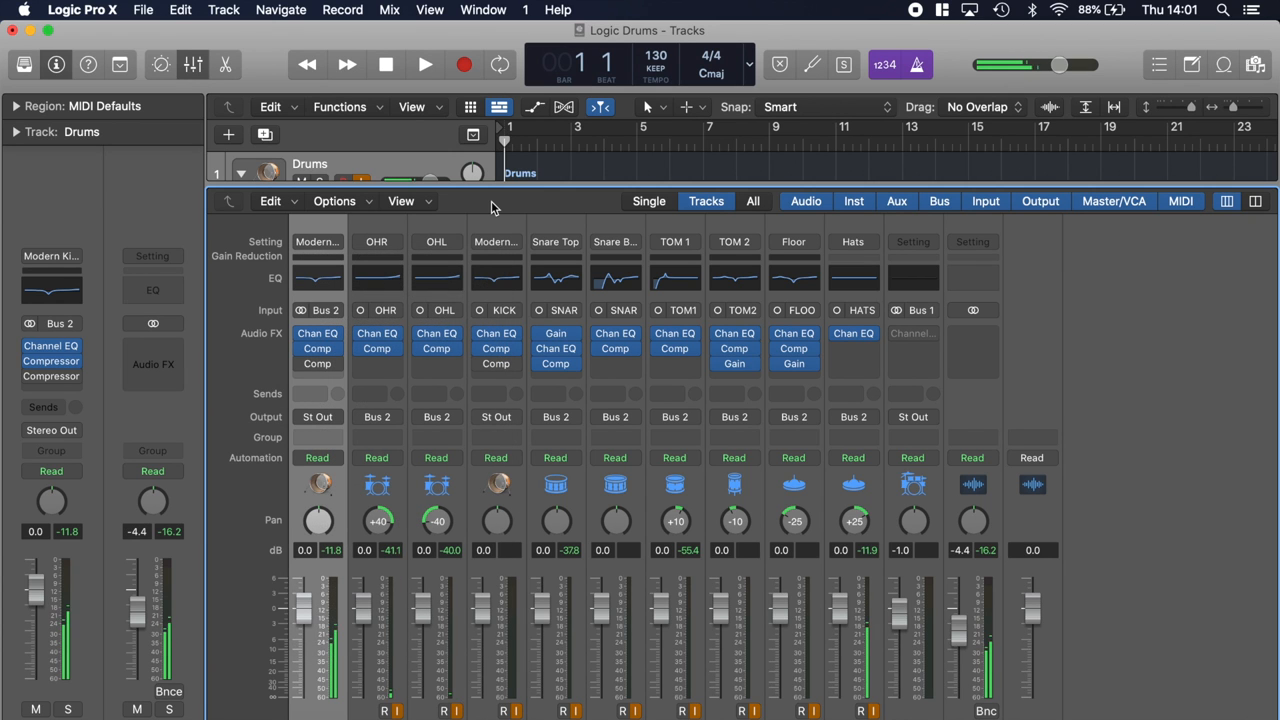
# Save the Kick strip's setting as a custom channel strip setting named Modern Kick.
pyautogui.click(496, 240)
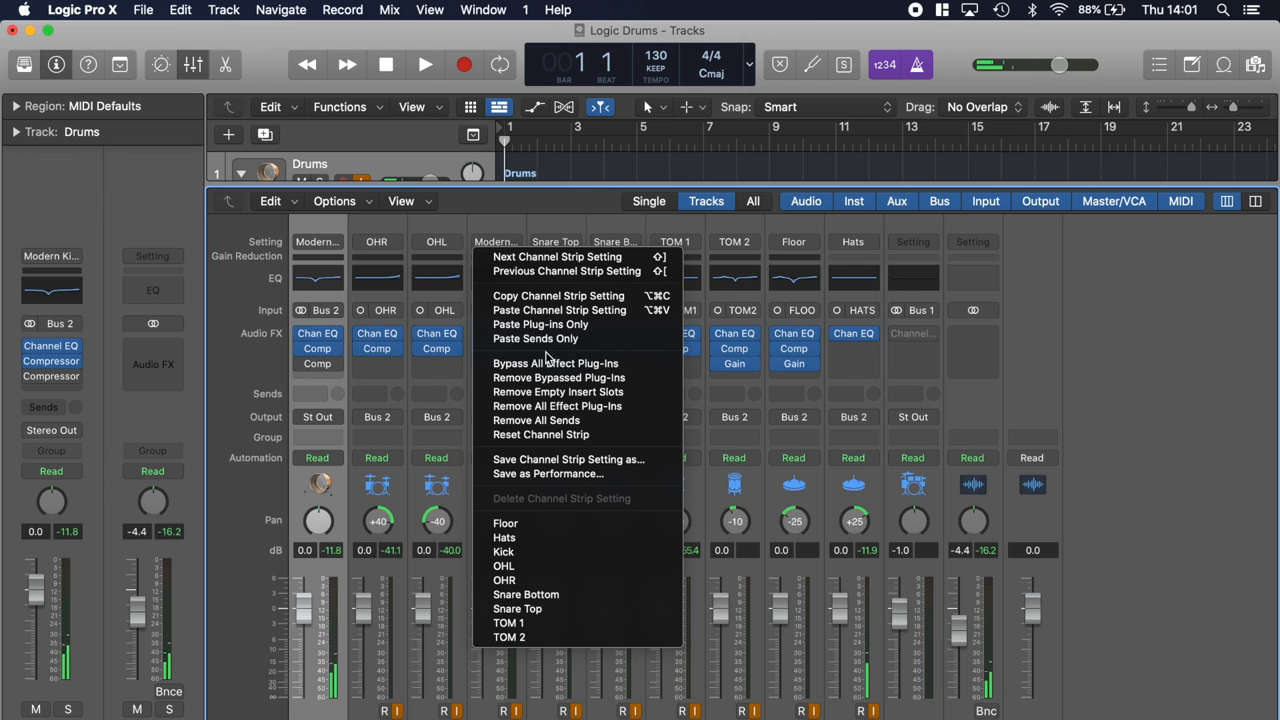
pyautogui.moveTo(570, 458)
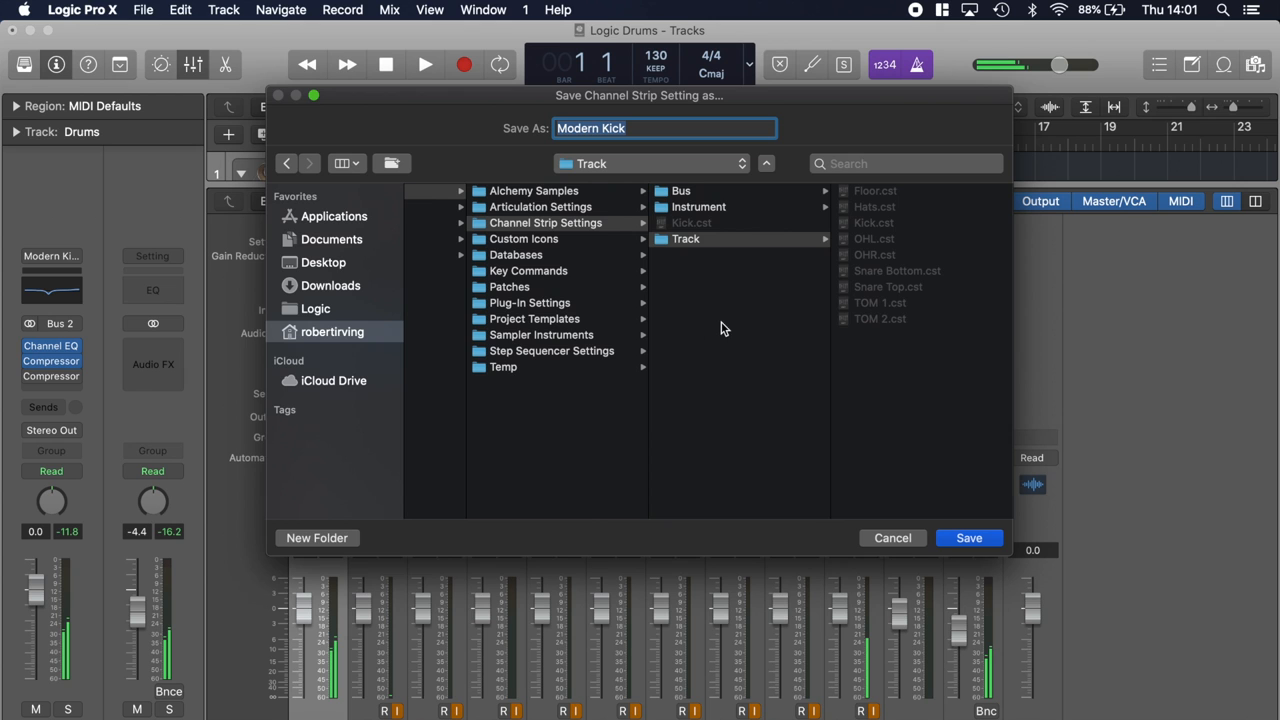
pyautogui.click(646, 130)
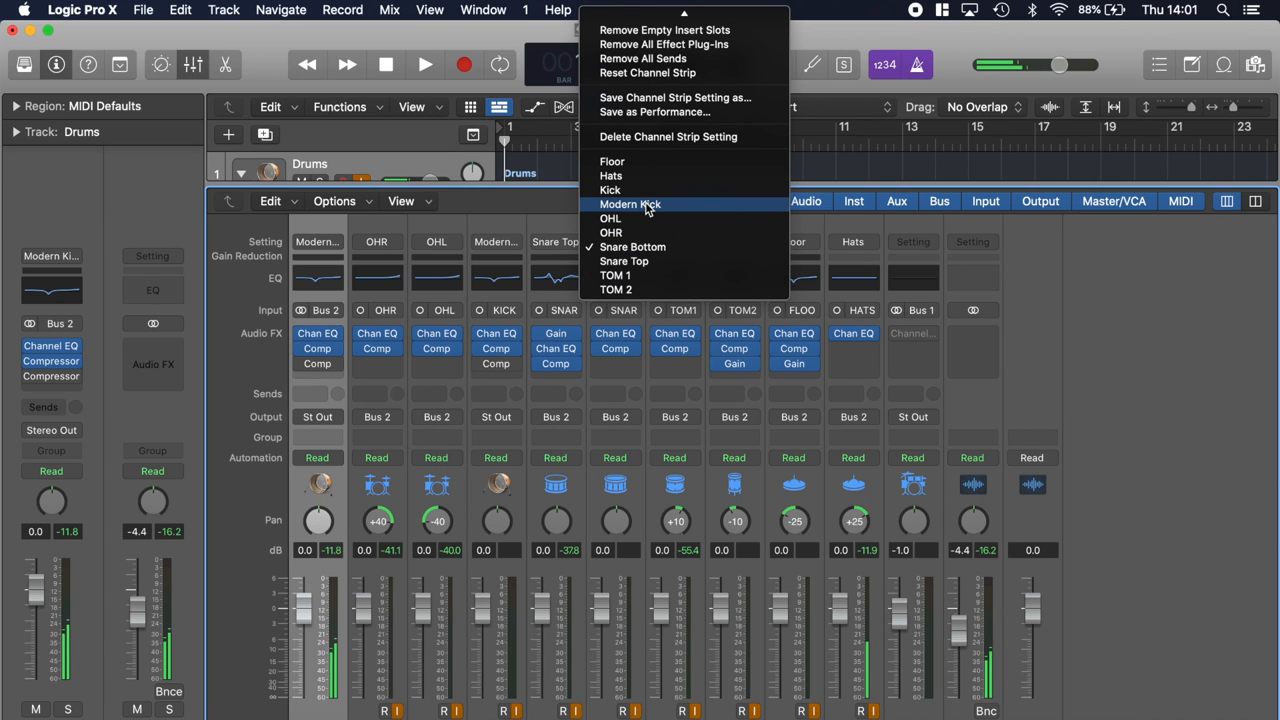
pyautogui.click(628, 204)
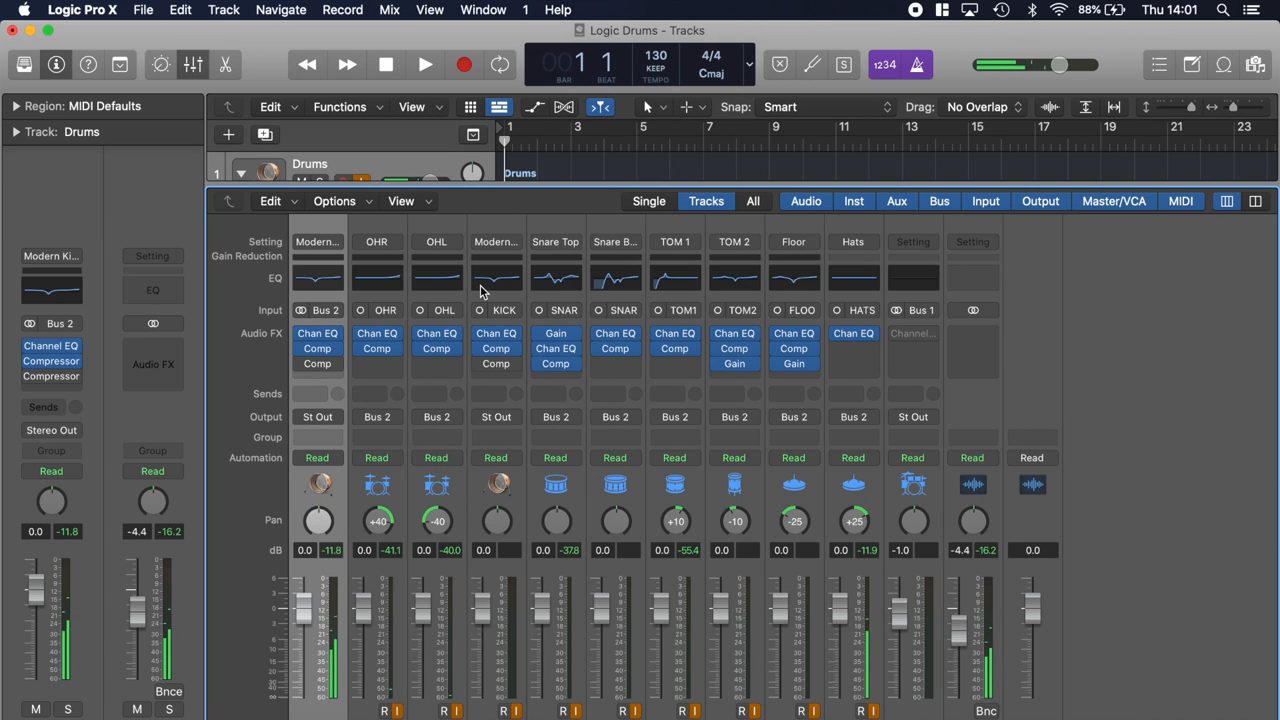
pyautogui.moveTo(496, 276)
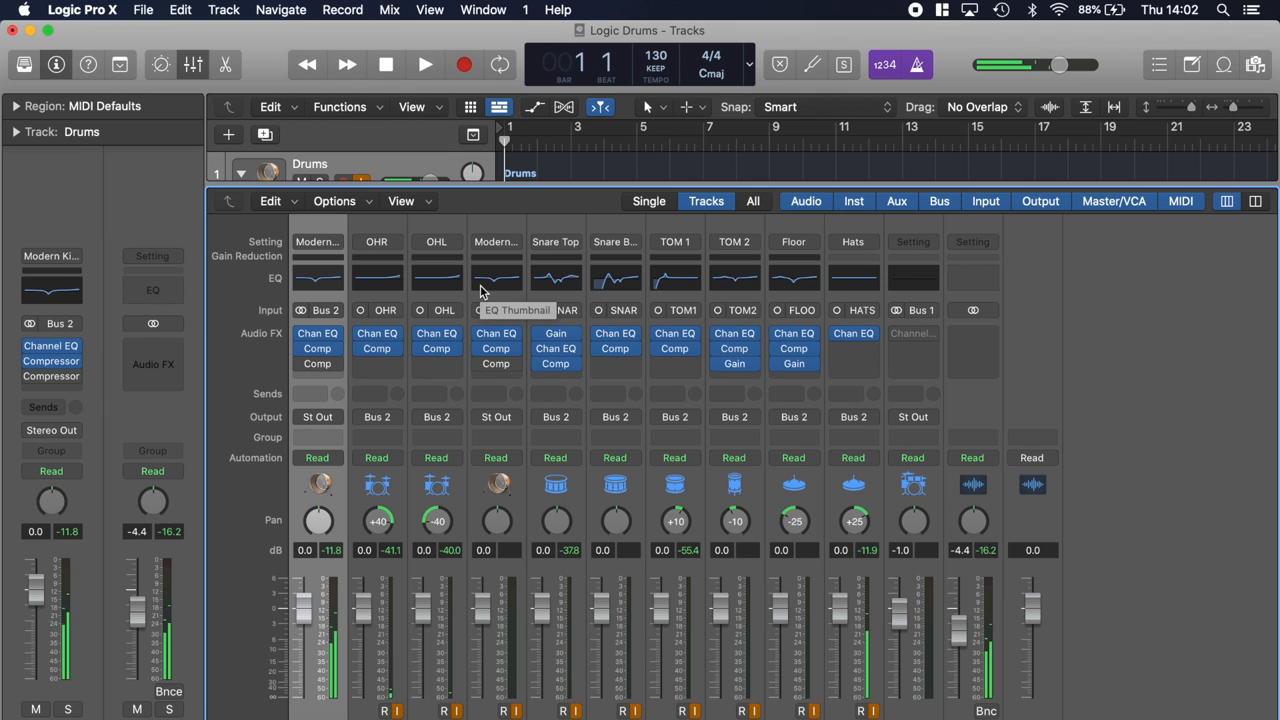